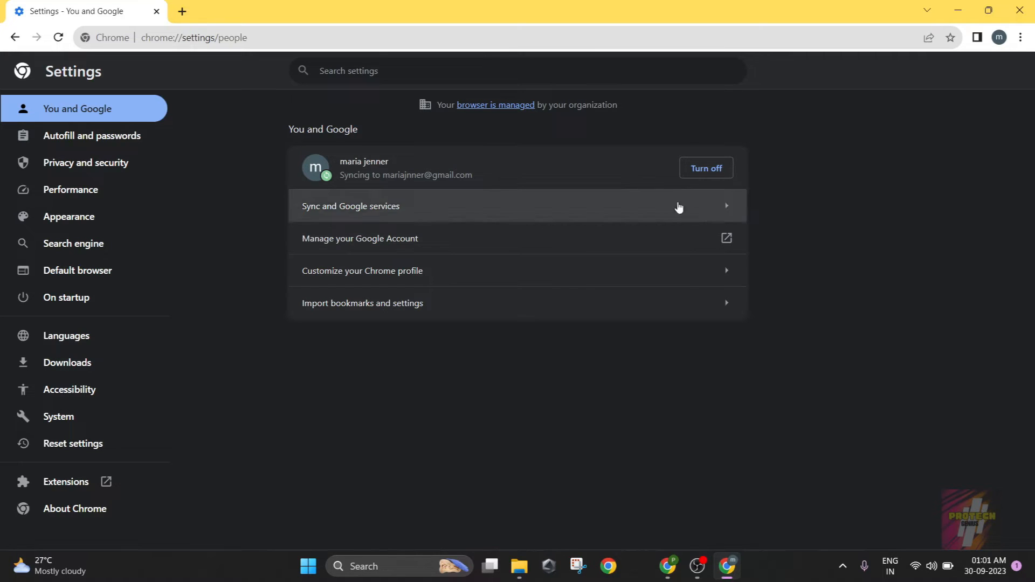
Step: Search Chrome settings for 'proxy', then clear the search
{"action": "left_click", "coordinate": [483, 71]}
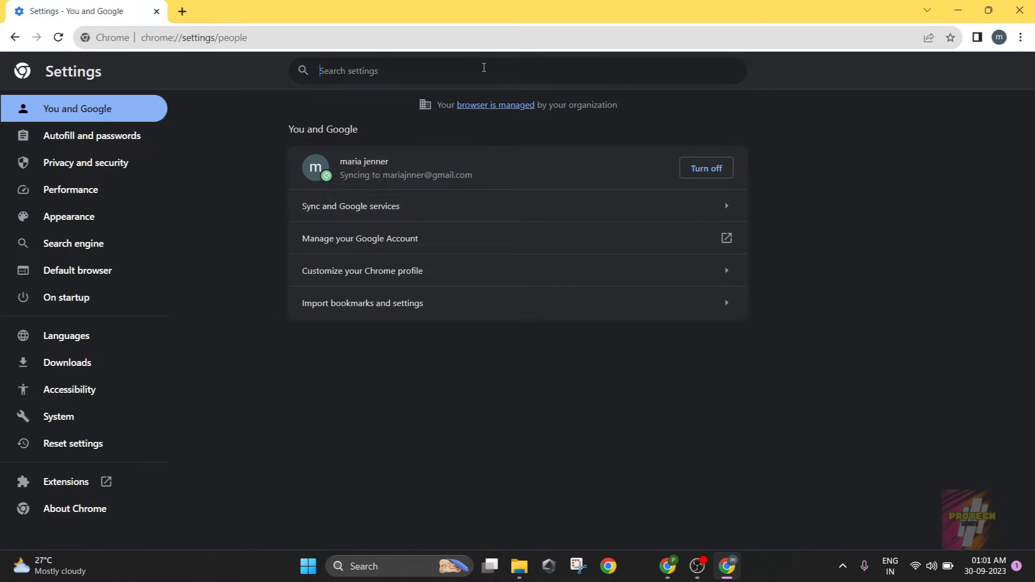
{"action": "type", "text": "proxy"}
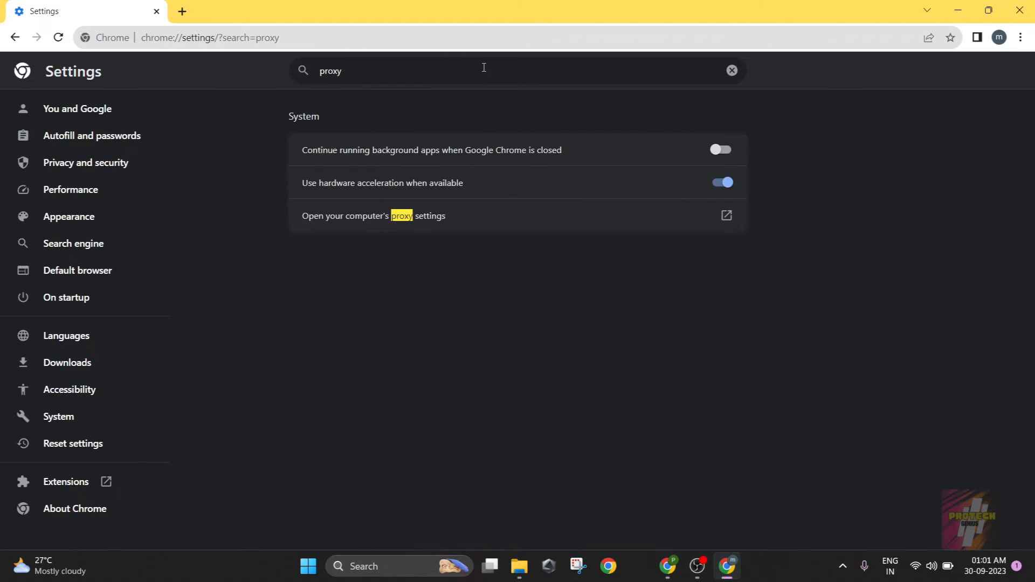
{"action": "mouse_move", "coordinate": [786, 92]}
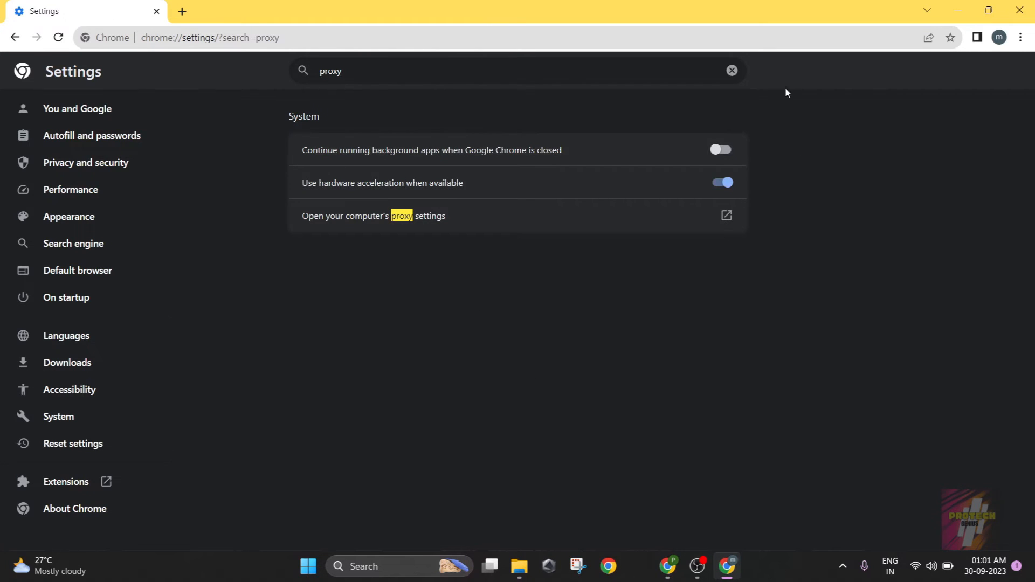
{"action": "left_click", "coordinate": [731, 70]}
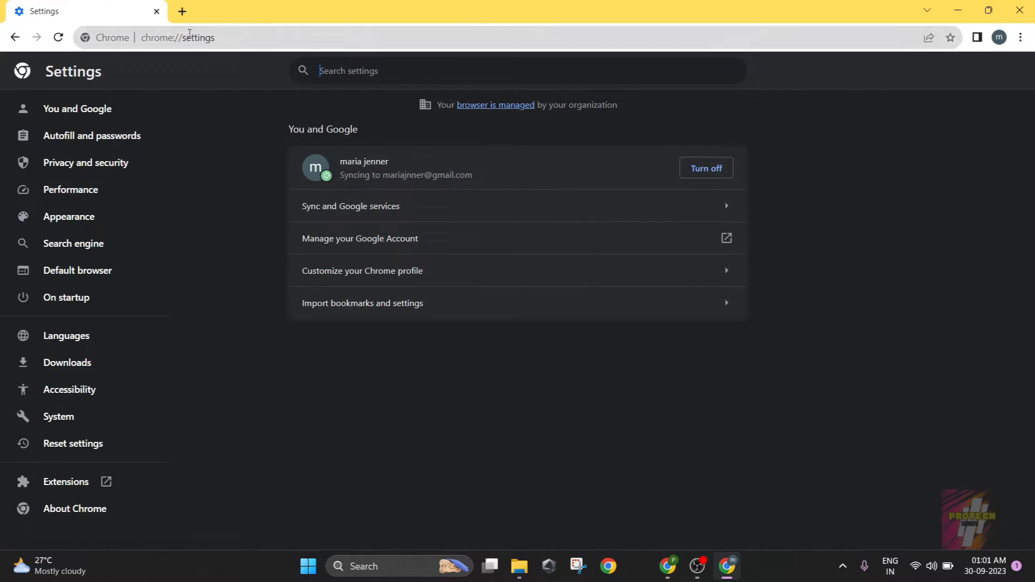
Step: Close a stray new tab and go to Chrome's System settings page with the proxy link
{"action": "left_click", "coordinate": [182, 11]}
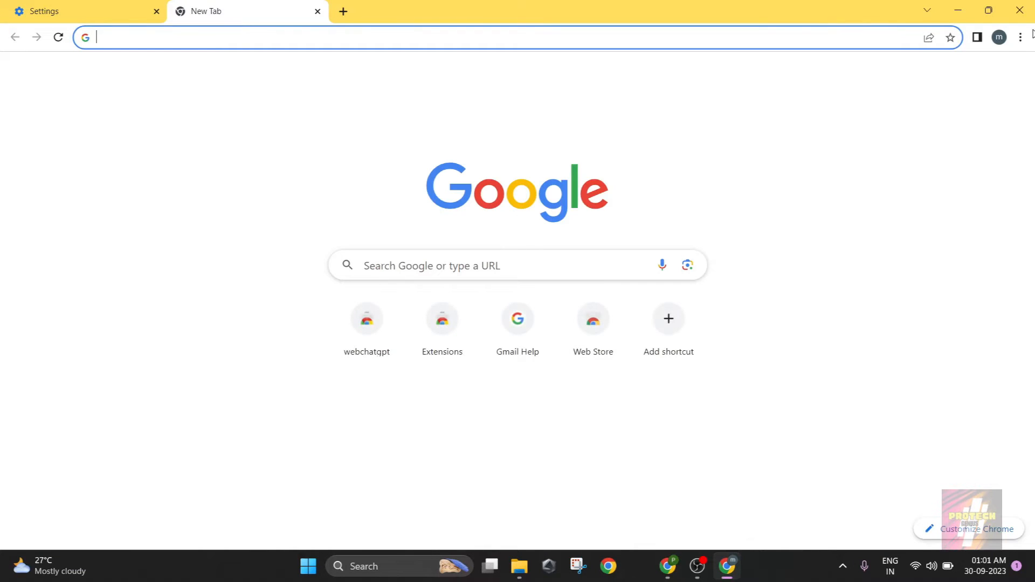
{"action": "left_click", "coordinate": [72, 10]}
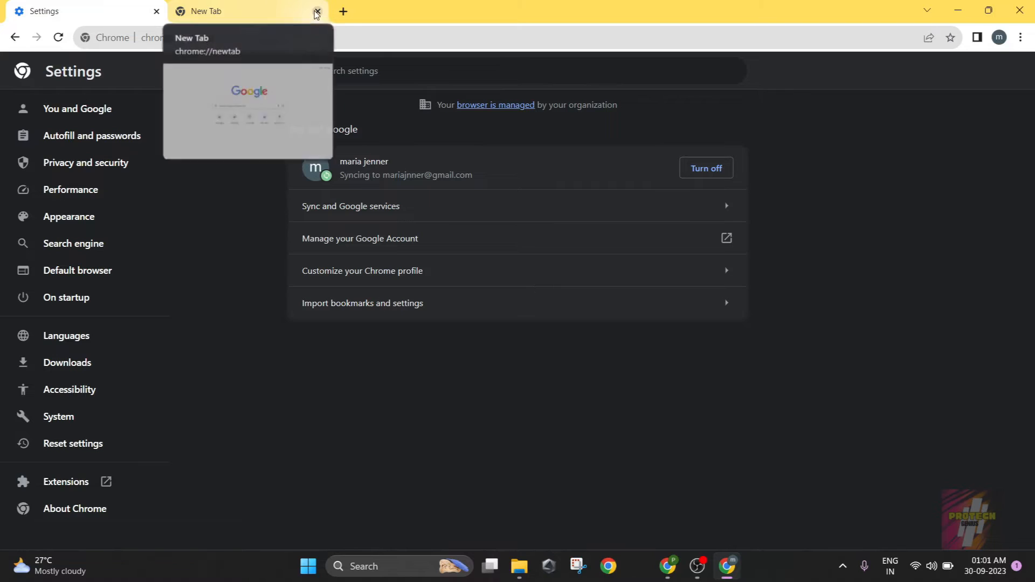
{"action": "left_click", "coordinate": [316, 12]}
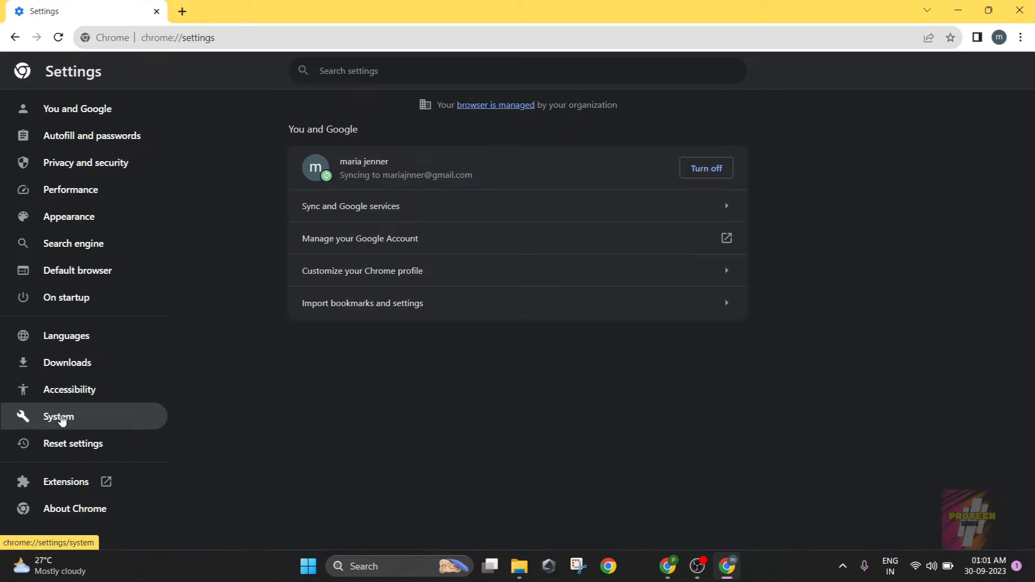
{"action": "left_click", "coordinate": [60, 416]}
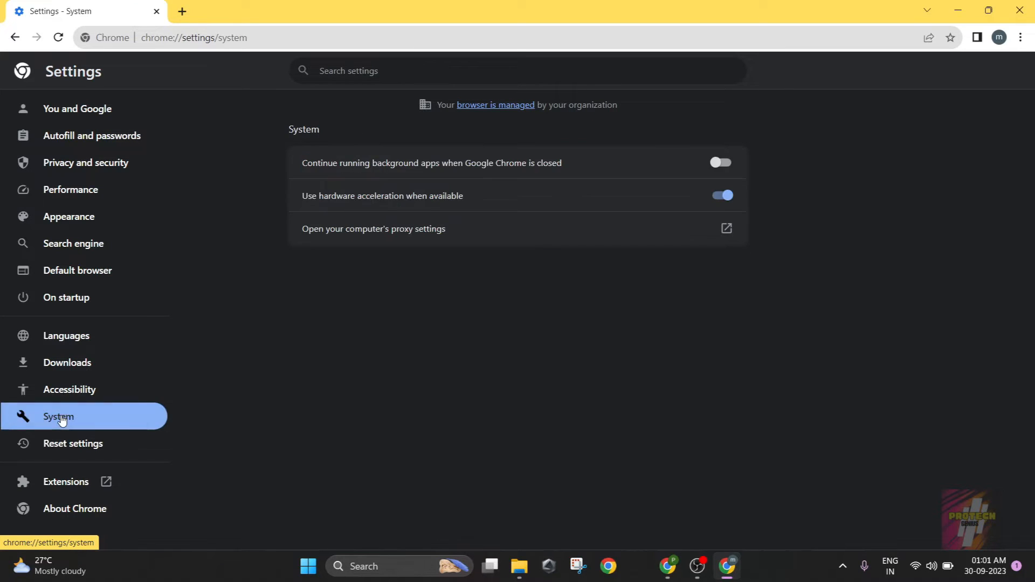
{"action": "mouse_move", "coordinate": [411, 244]}
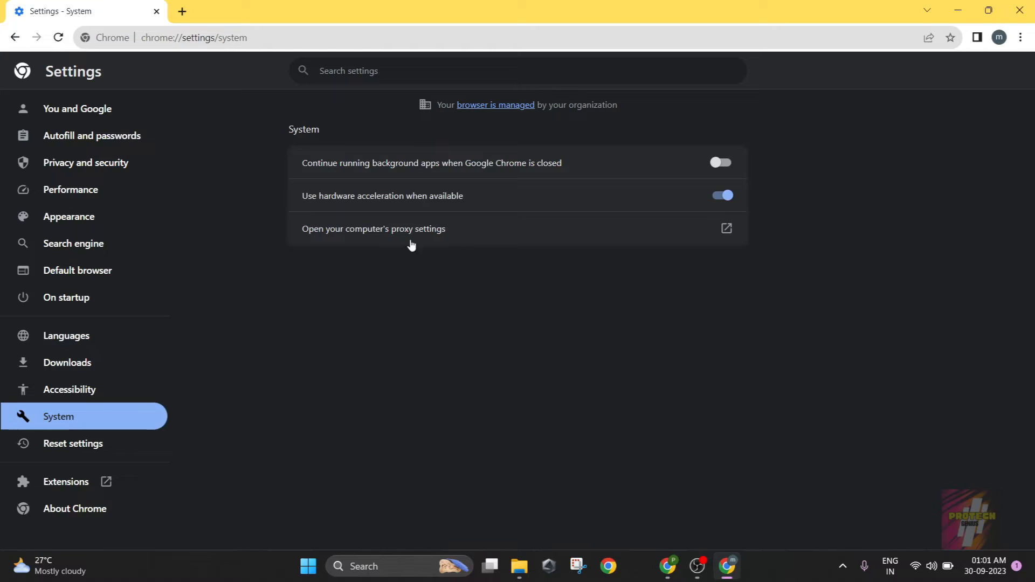
{"action": "mouse_move", "coordinate": [440, 233]}
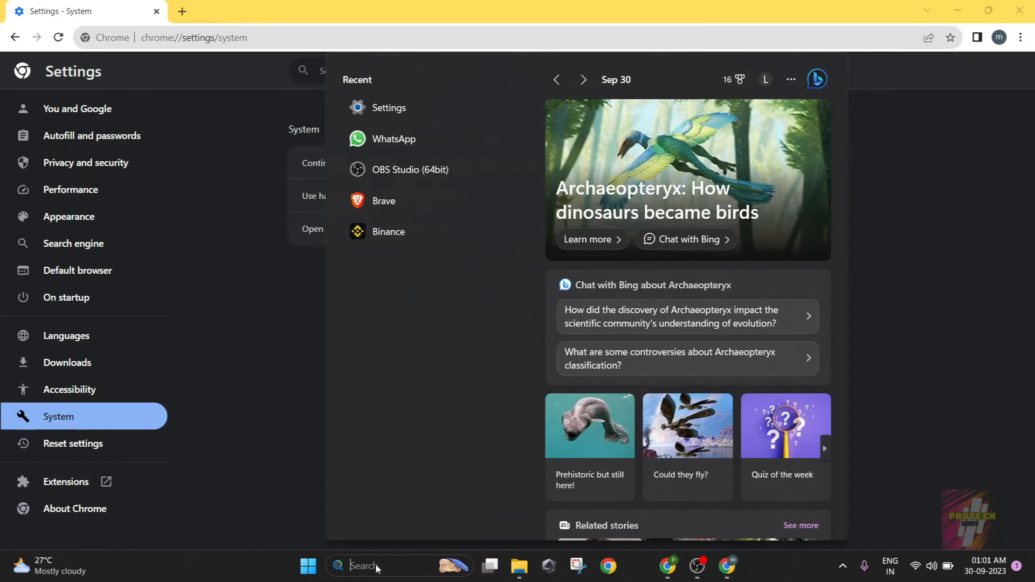
{"action": "mouse_move", "coordinate": [399, 107]}
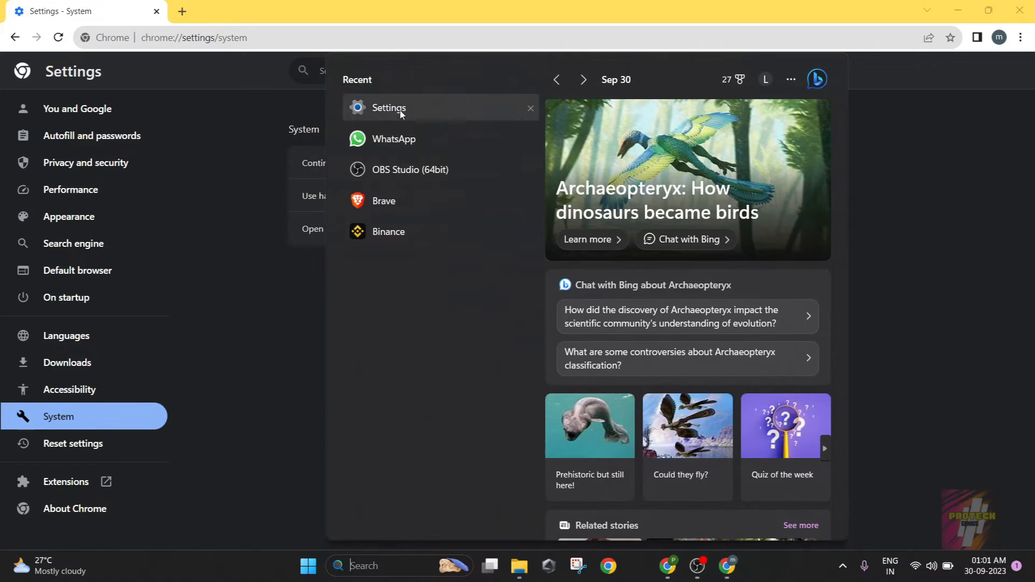
Step: Launch Windows Settings and go to the Network & internet page with Proxy and VPN options
{"action": "left_click", "coordinate": [389, 108]}
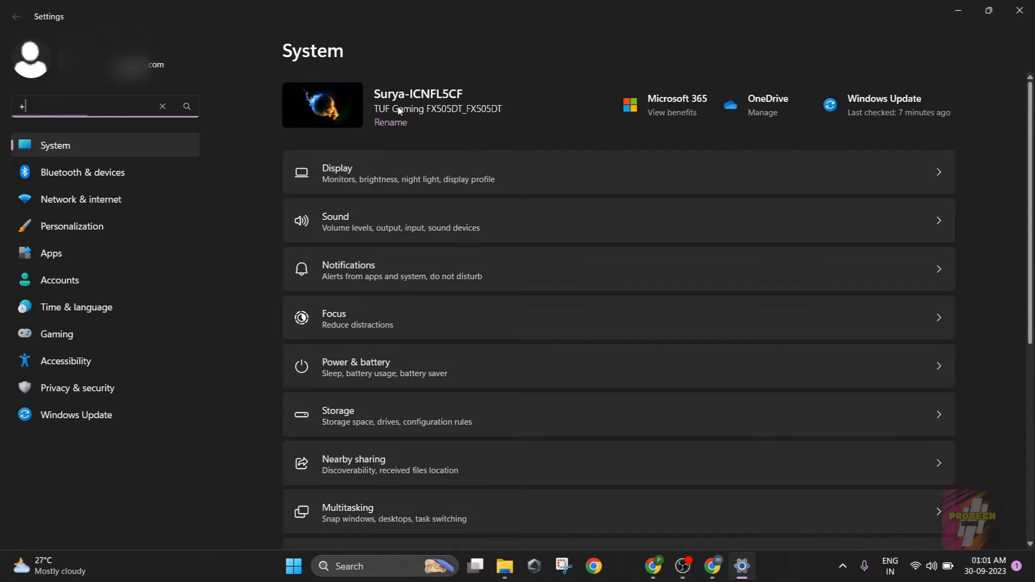
{"action": "left_click", "coordinate": [93, 105]}
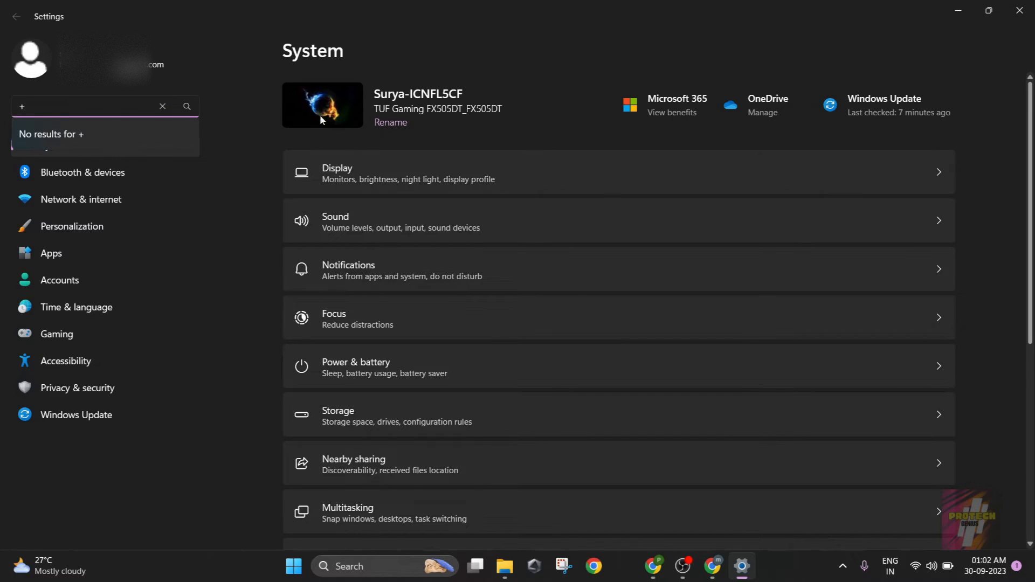
{"action": "mouse_move", "coordinate": [117, 414]}
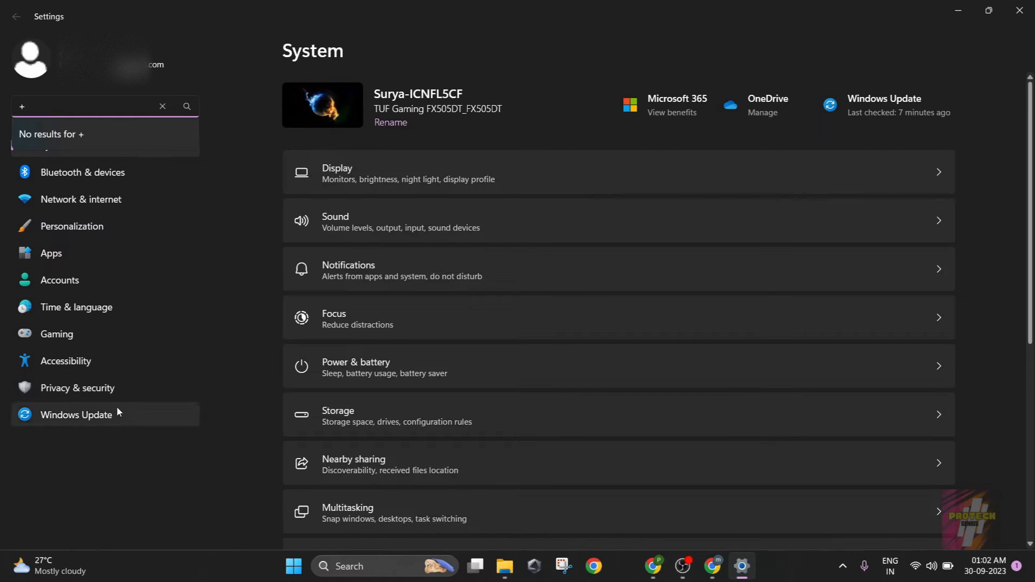
{"action": "left_click", "coordinate": [80, 199]}
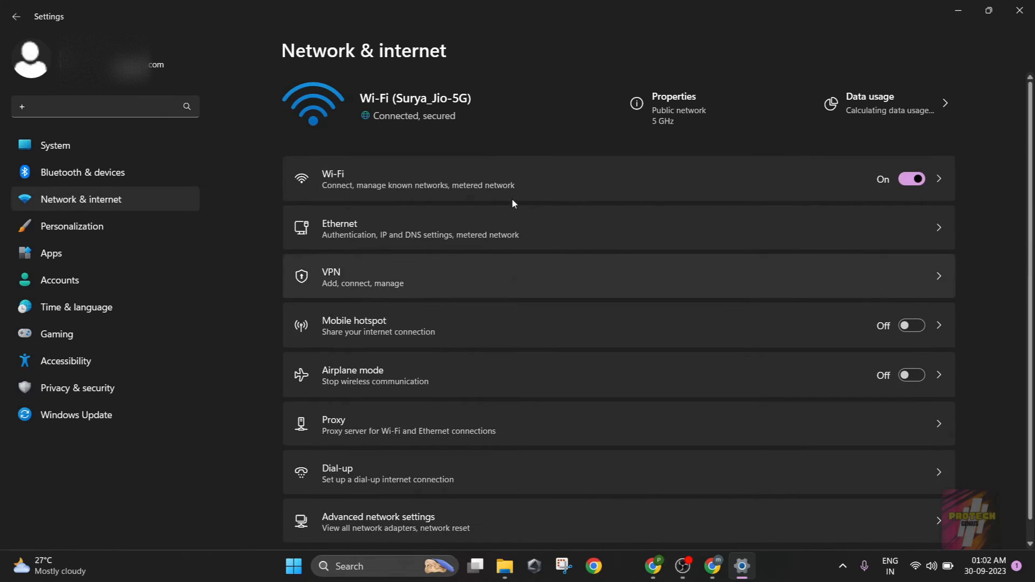
{"action": "scroll", "scroll_direction": "down", "scroll_amount": 3}
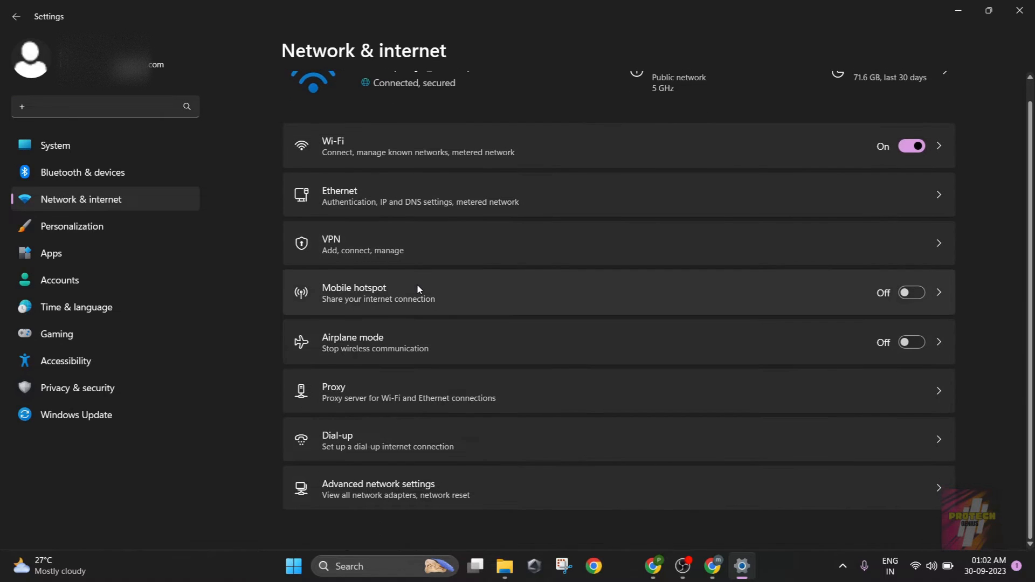
{"action": "scroll", "scroll_direction": "up", "scroll_amount": 3}
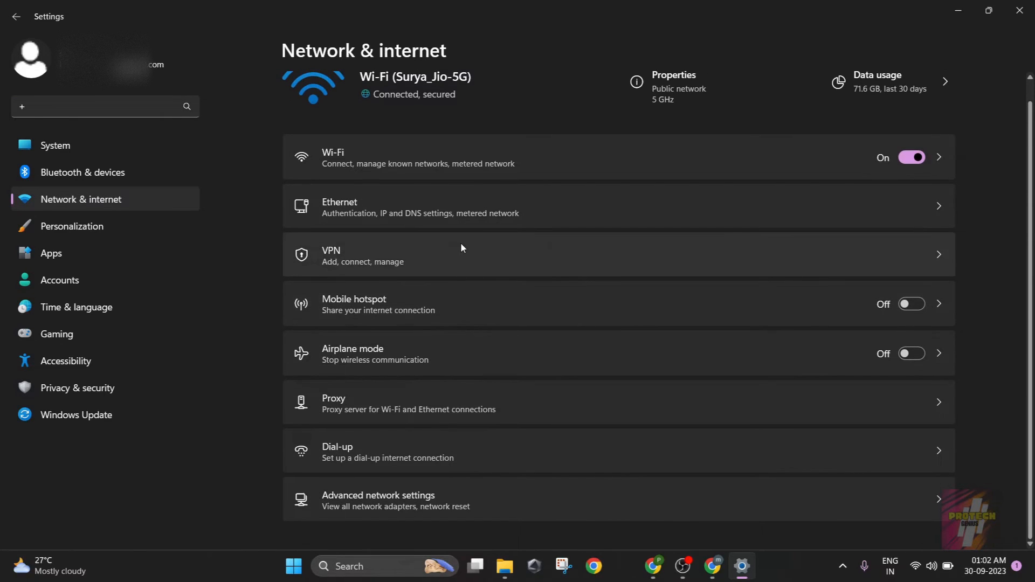
{"action": "mouse_move", "coordinate": [405, 435]}
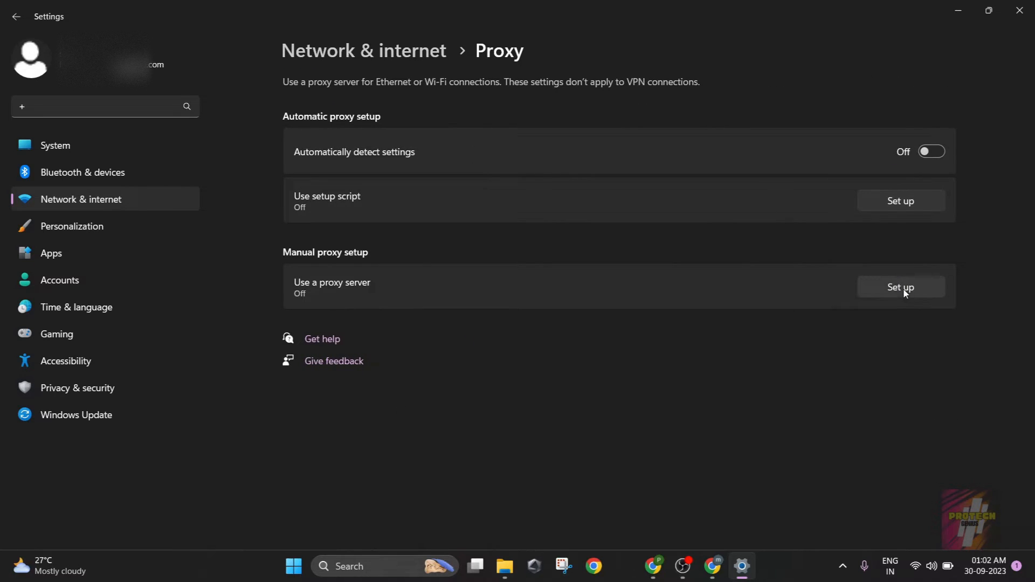
{"action": "mouse_move", "coordinate": [653, 566]}
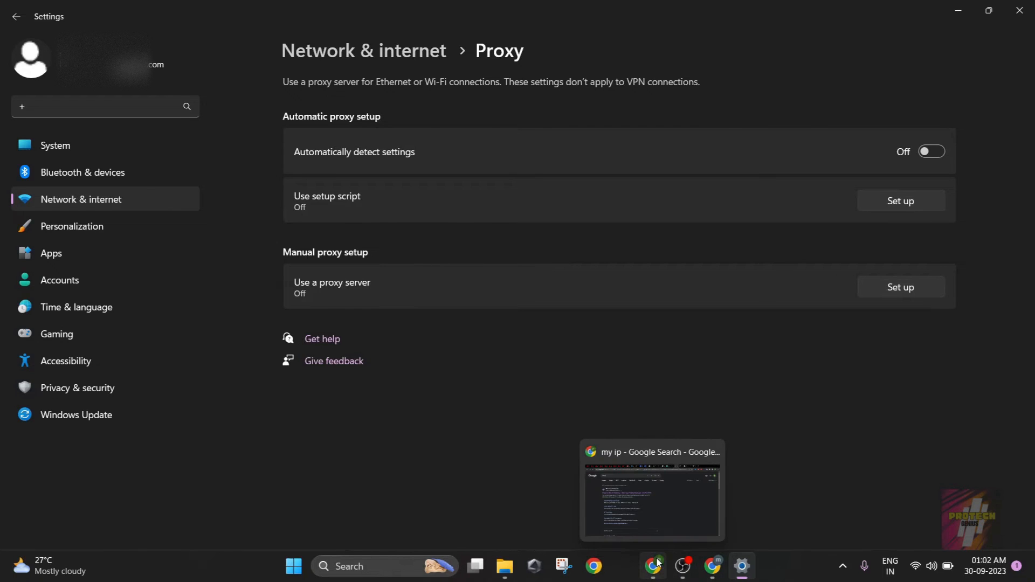
Step: Bring up the Chrome window showing the 'my ip' Google search results
{"action": "left_click", "coordinate": [652, 489]}
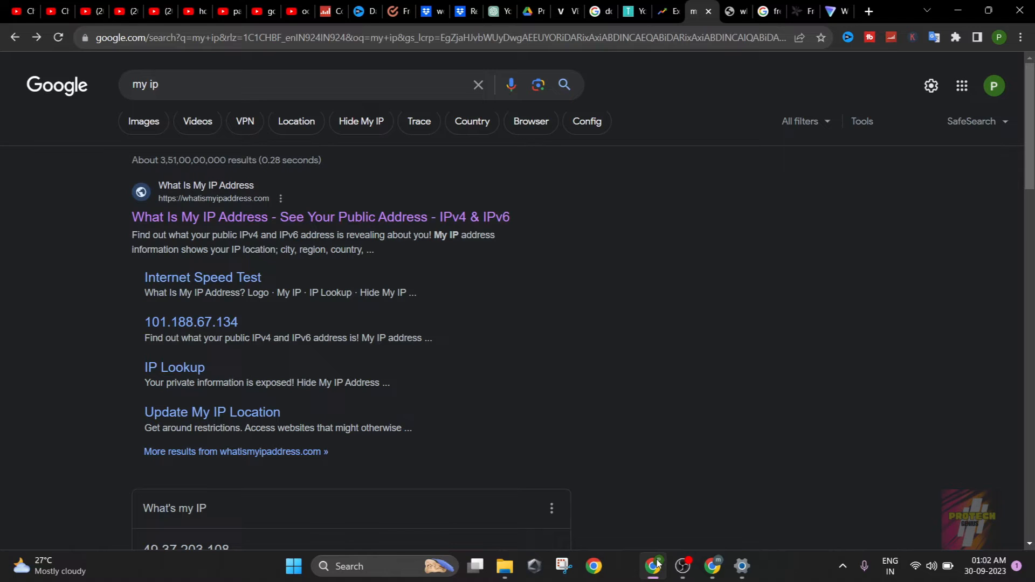
{"action": "mouse_move", "coordinate": [633, 427]}
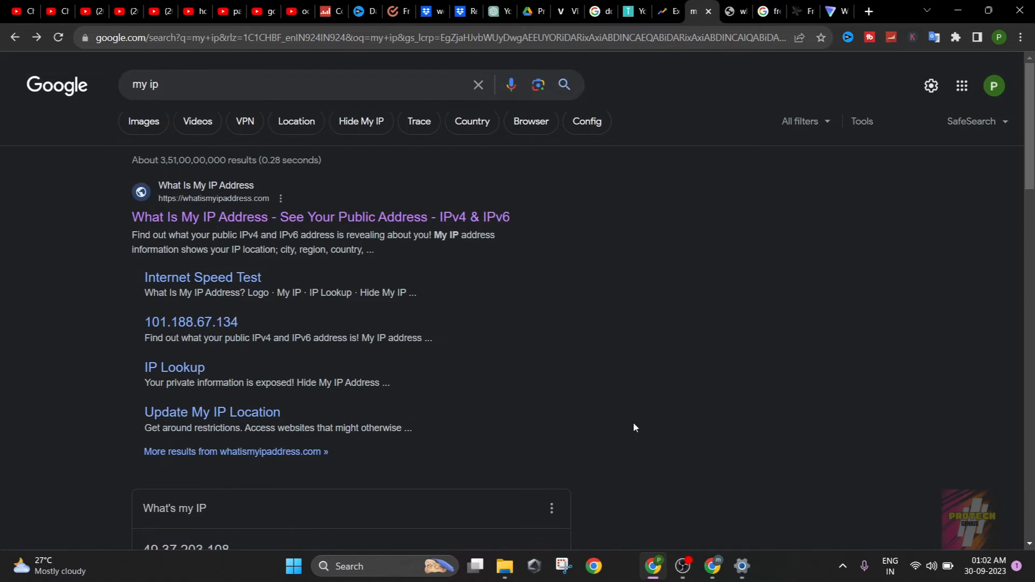
{"action": "mouse_move", "coordinate": [511, 412]}
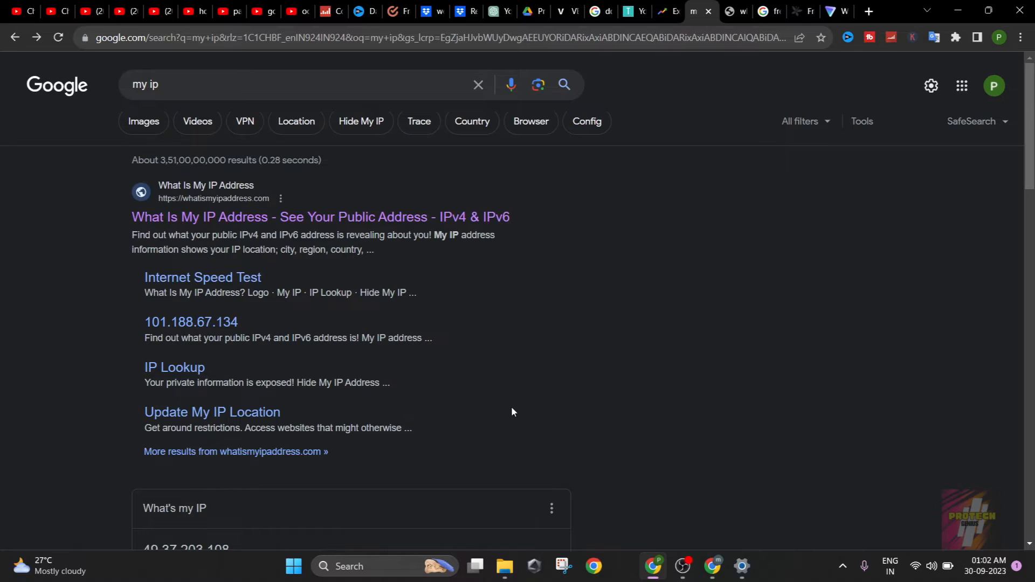
{"action": "mouse_move", "coordinate": [729, 331]}
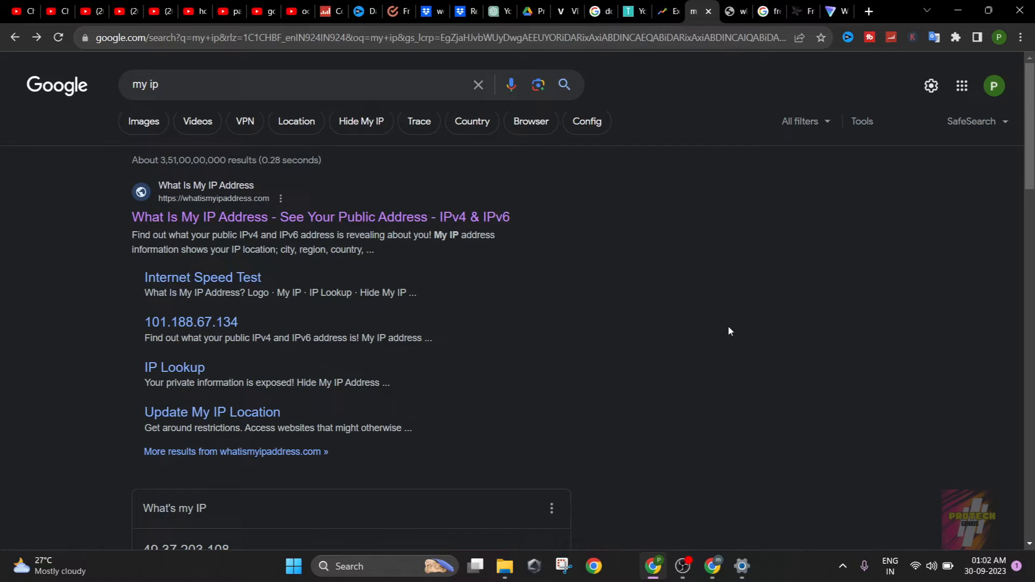
{"action": "mouse_move", "coordinate": [519, 290]}
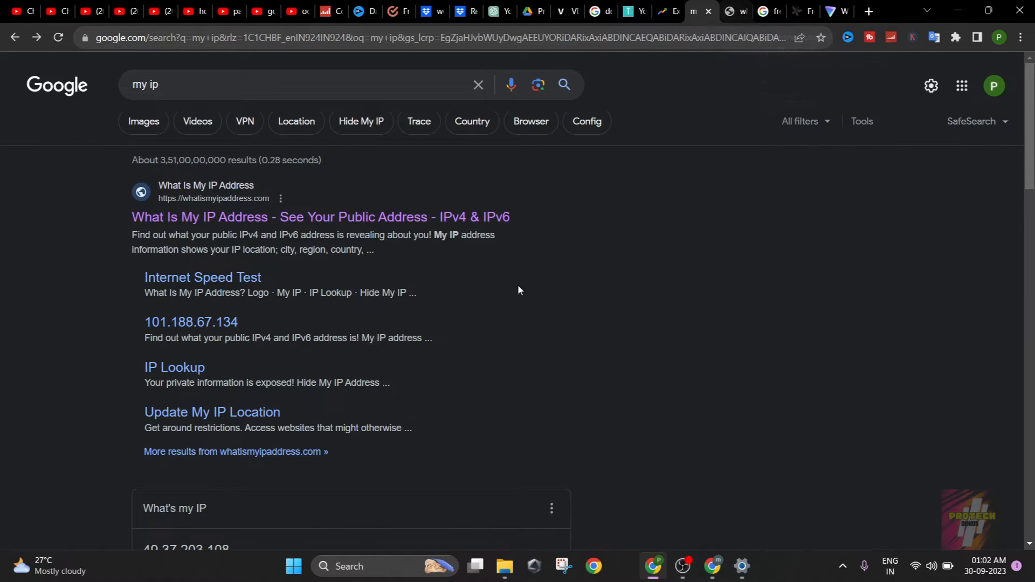
{"action": "mouse_move", "coordinate": [524, 336]}
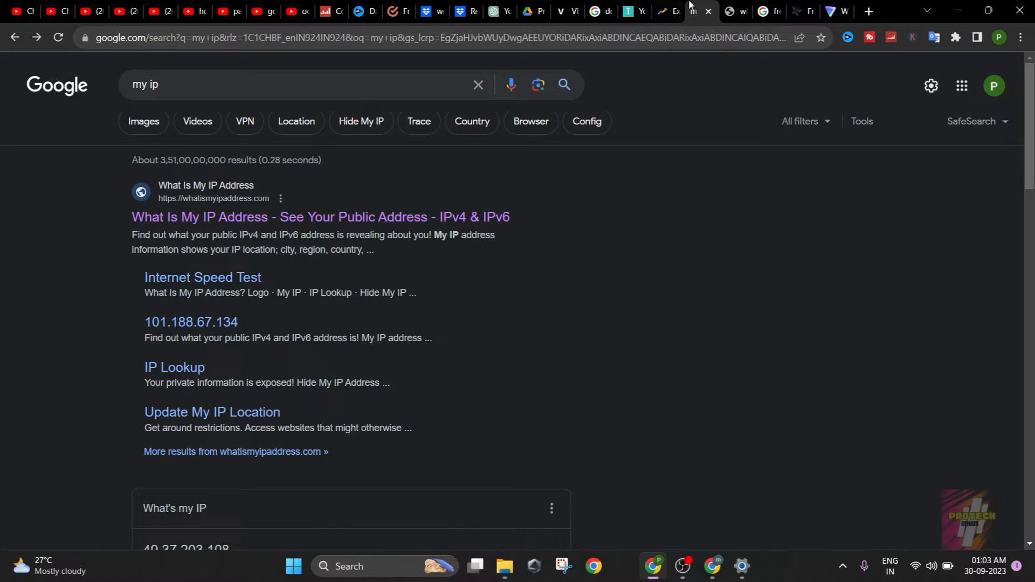
{"action": "mouse_move", "coordinate": [766, 11]}
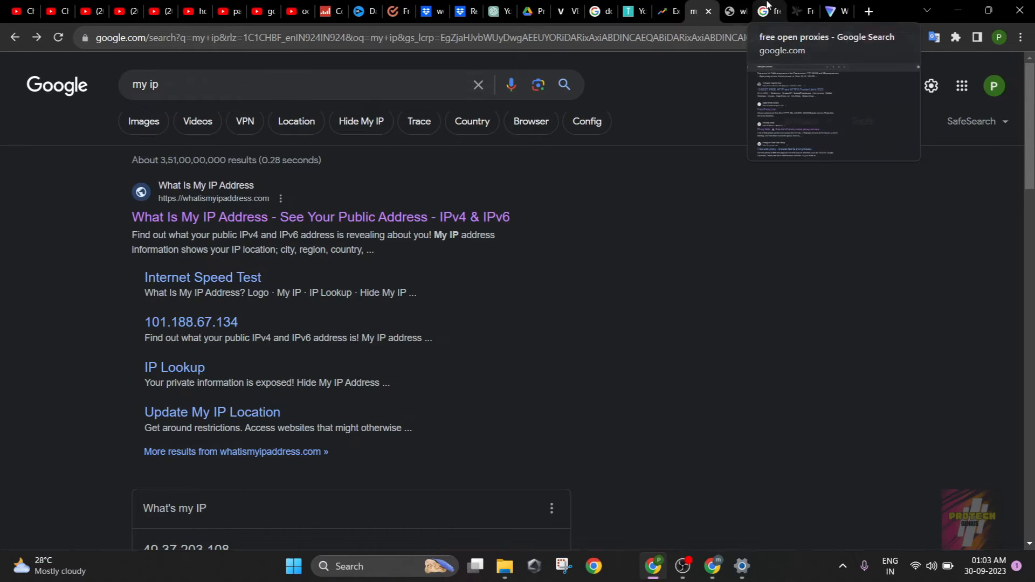
Step: In the free open proxies search results, select the HTTPS proxy address 81.171.24.199 for copying
{"action": "left_click", "coordinate": [768, 10]}
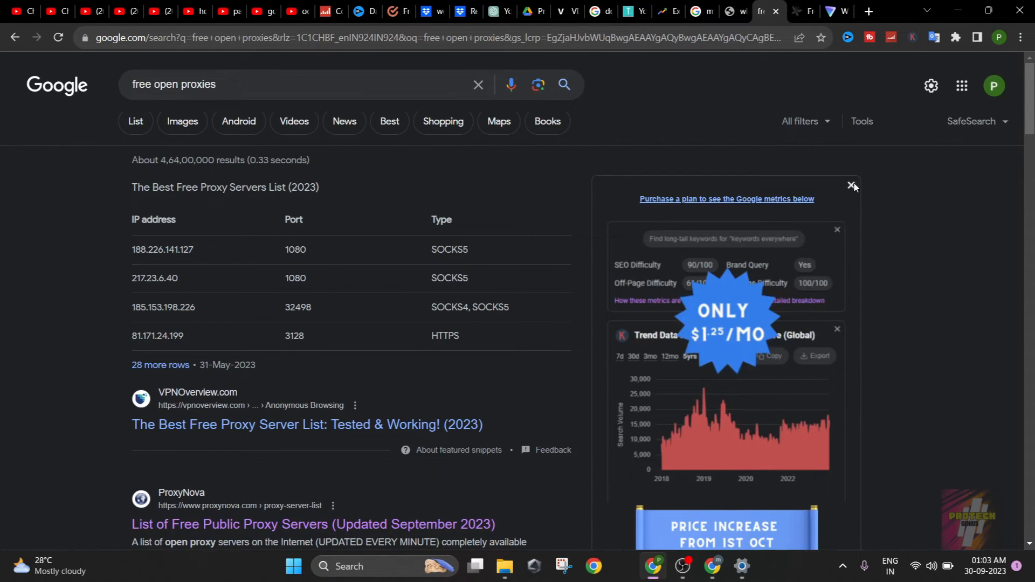
{"action": "left_click", "coordinate": [851, 185]}
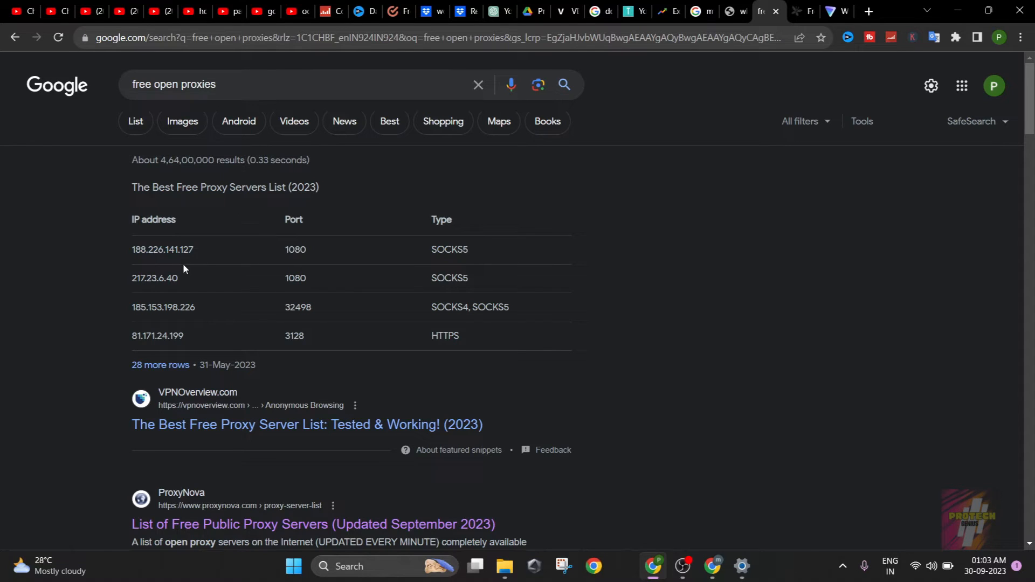
{"action": "mouse_move", "coordinate": [680, 360]}
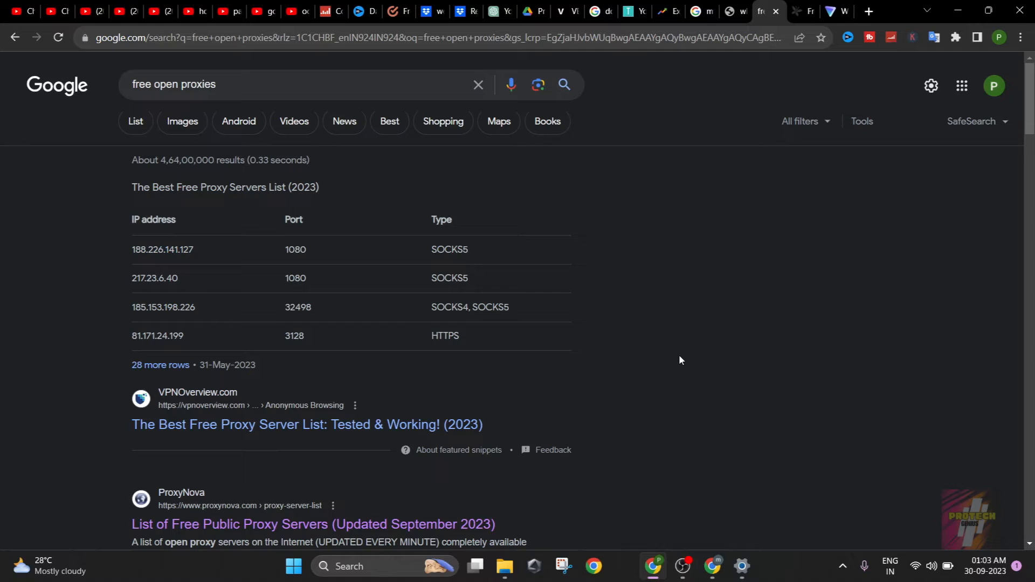
{"action": "mouse_move", "coordinate": [159, 249]}
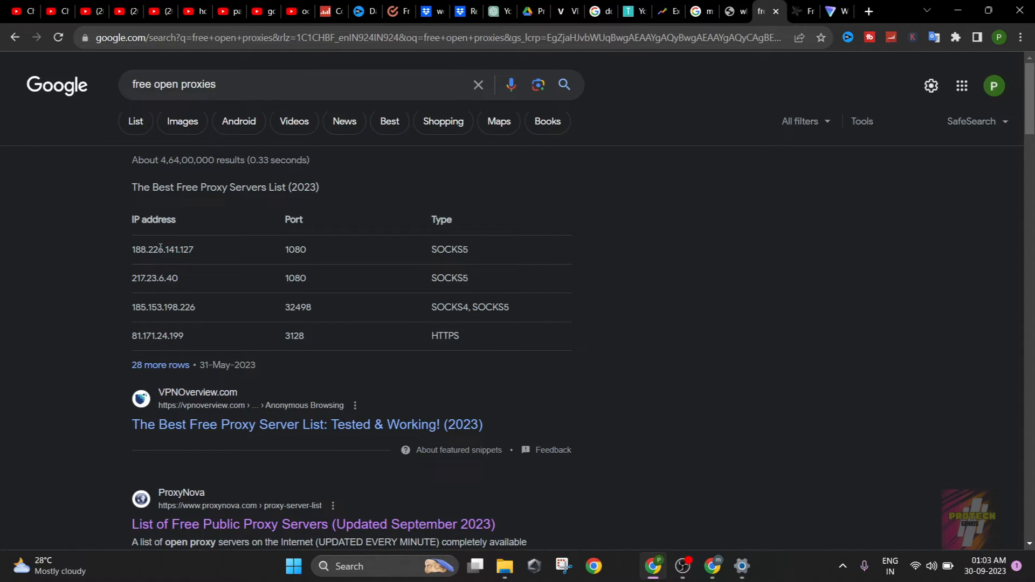
{"action": "mouse_move", "coordinate": [193, 347]}
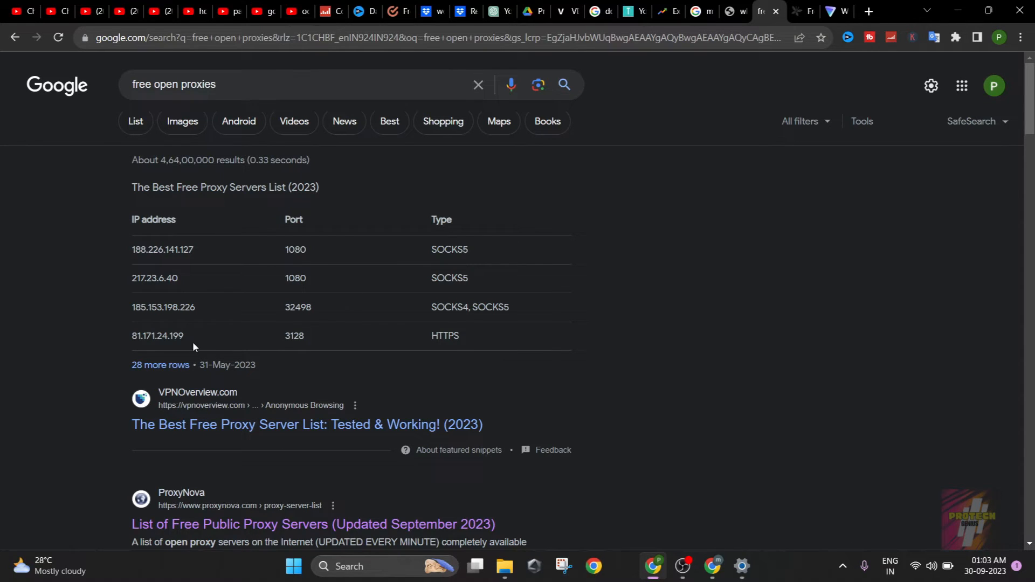
{"action": "mouse_move", "coordinate": [163, 333]}
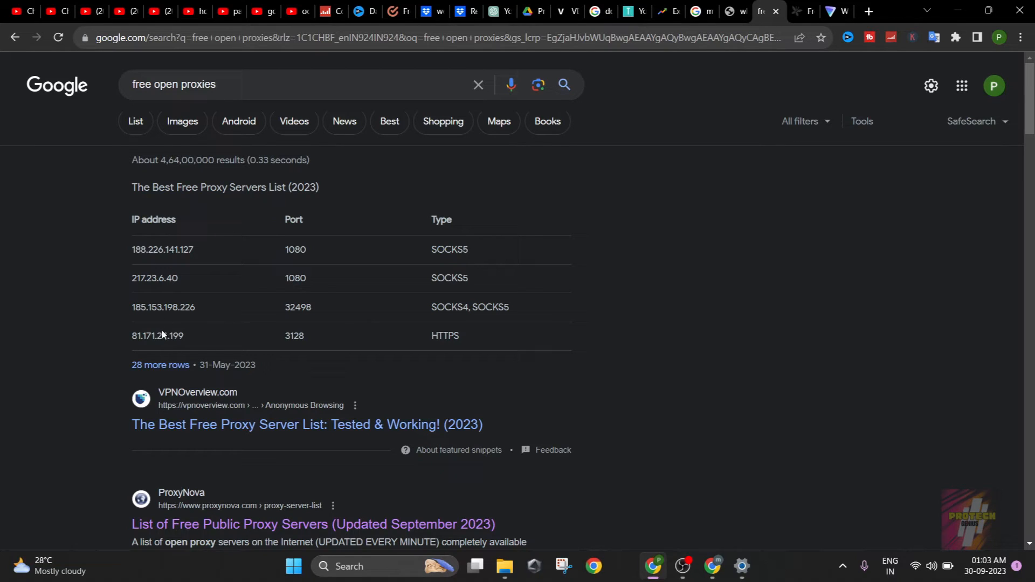
{"action": "double_click", "coordinate": [157, 335]}
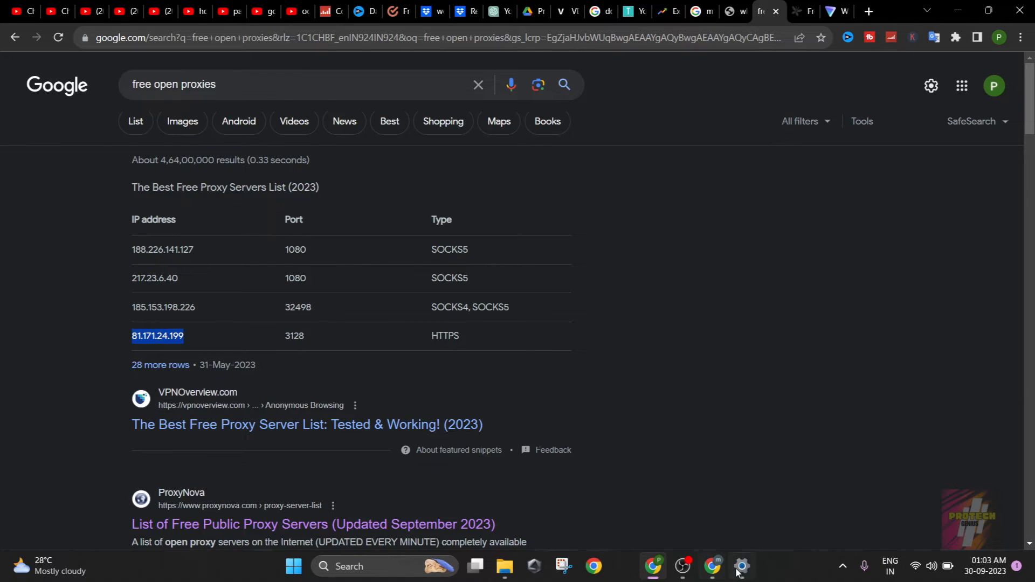
Step: Enable the manual proxy at 81.171.24.199 port 3128, save it, and return to Chrome to test
{"action": "left_click", "coordinate": [740, 566]}
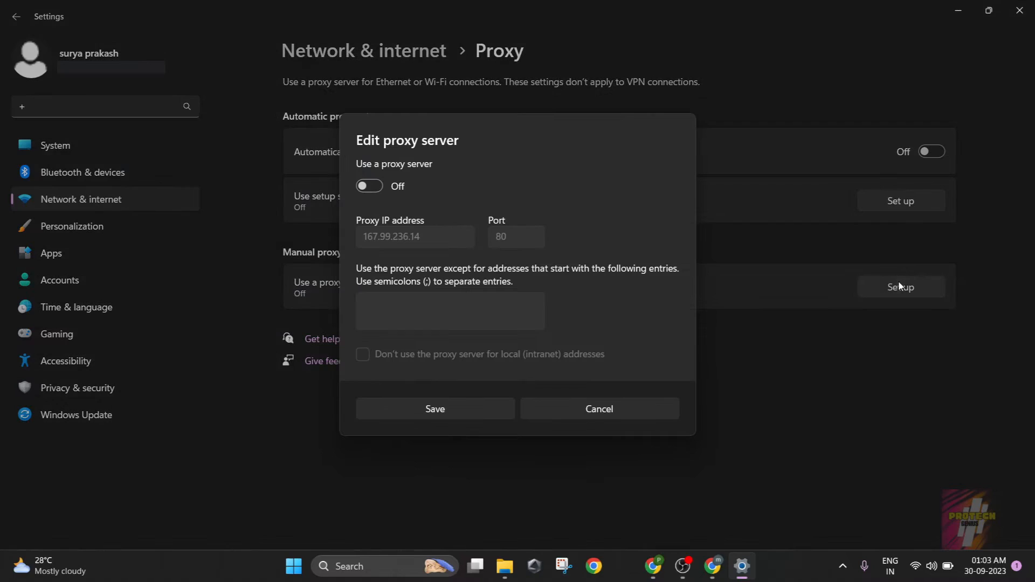
{"action": "left_click", "coordinate": [369, 185]}
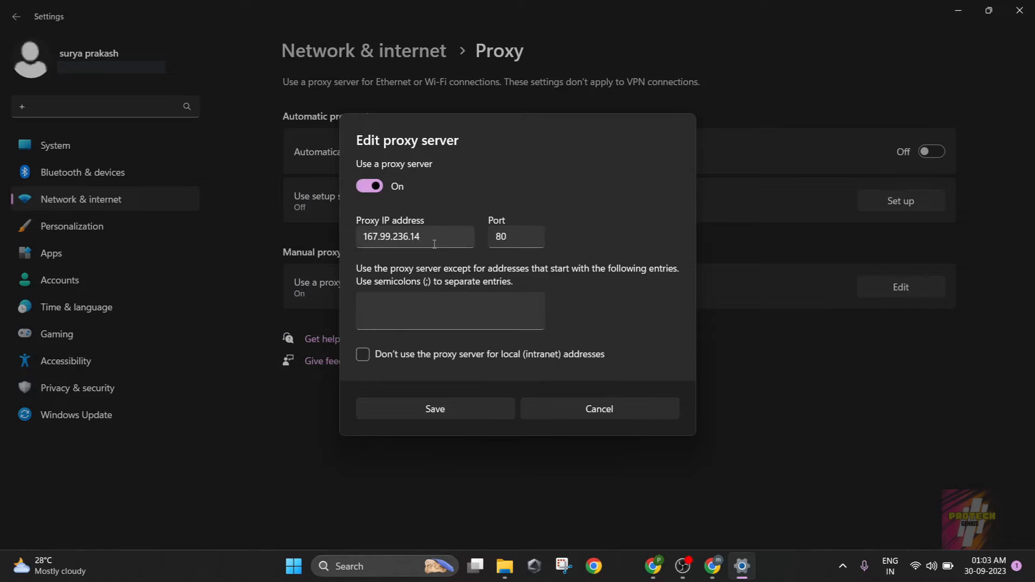
{"action": "type", "text": "81.171.24.199"}
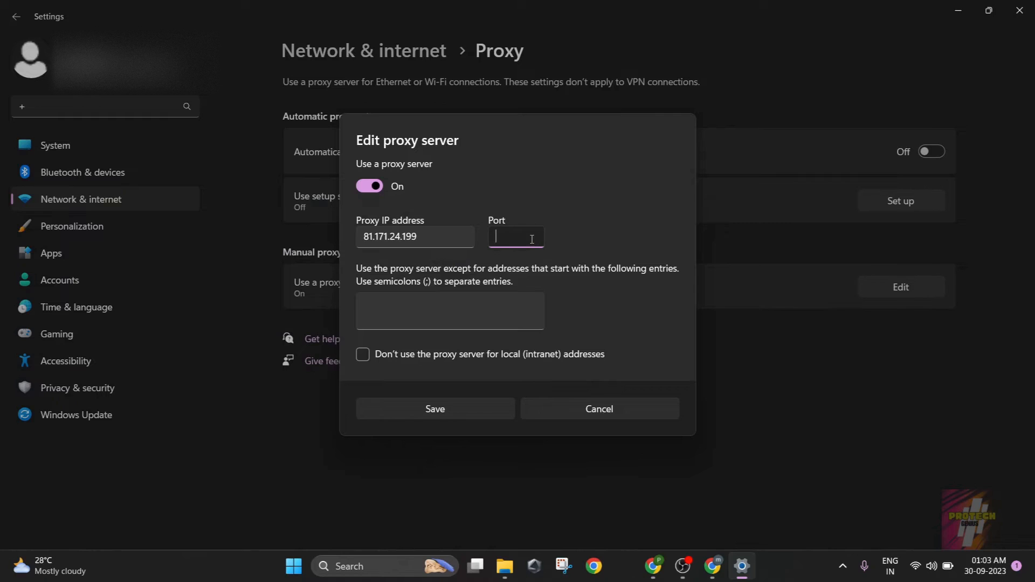
{"action": "type", "text": "3128"}
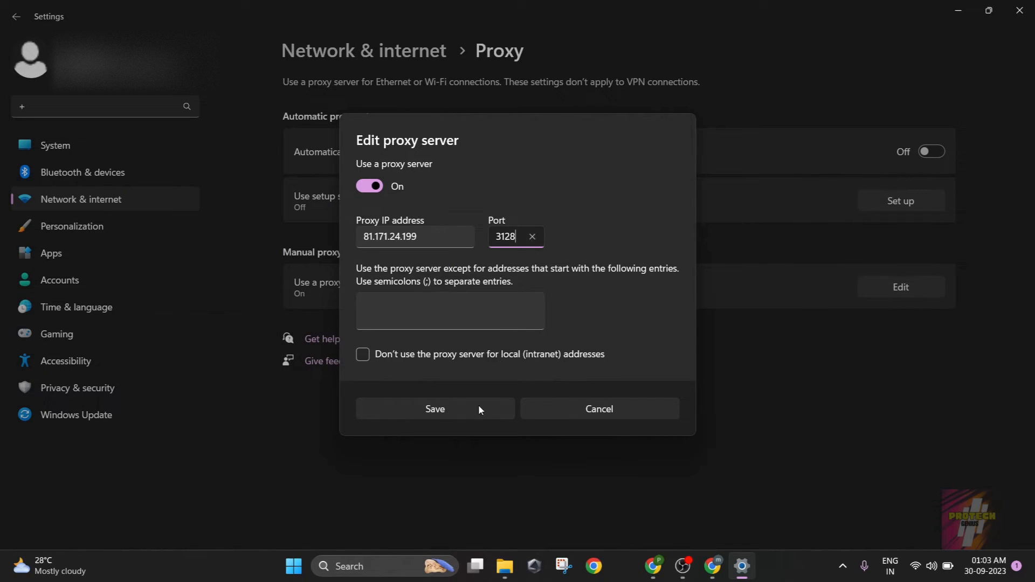
{"action": "left_click", "coordinate": [434, 408]}
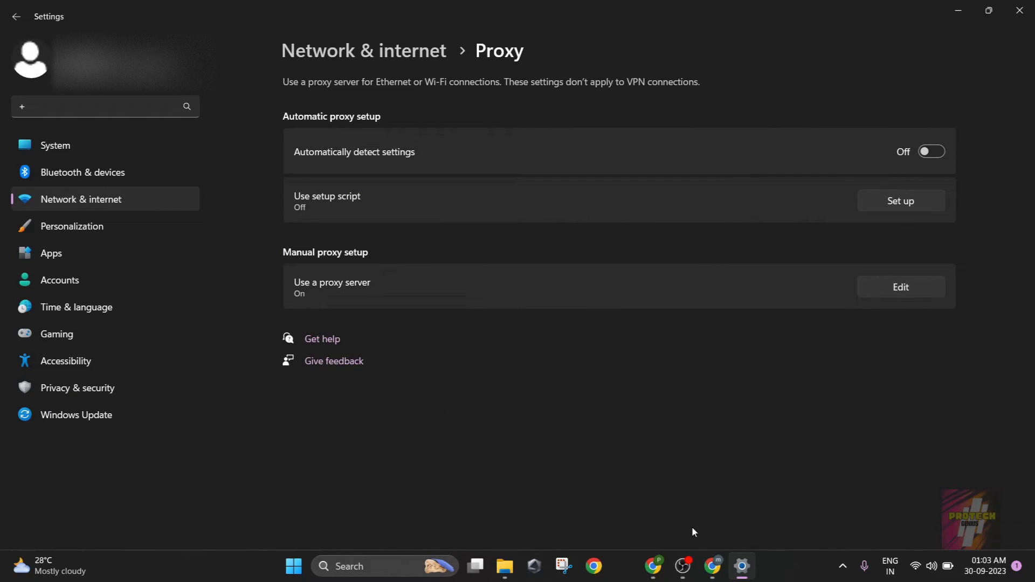
{"action": "left_click", "coordinate": [713, 566]}
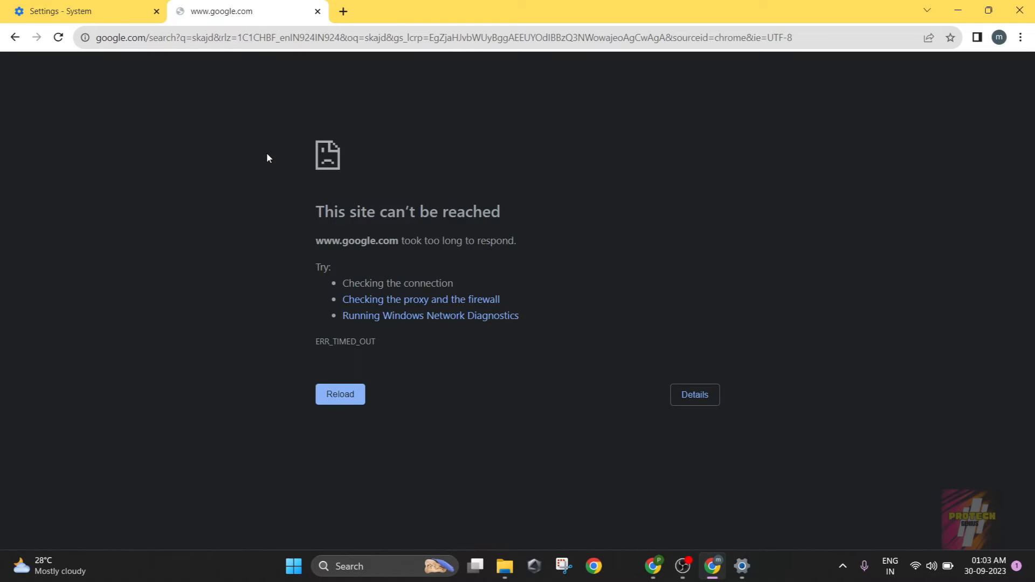
Step: Reload Google and load whatismyipaddress.com through the proxy; both fail to connect
{"action": "left_click", "coordinate": [340, 394]}
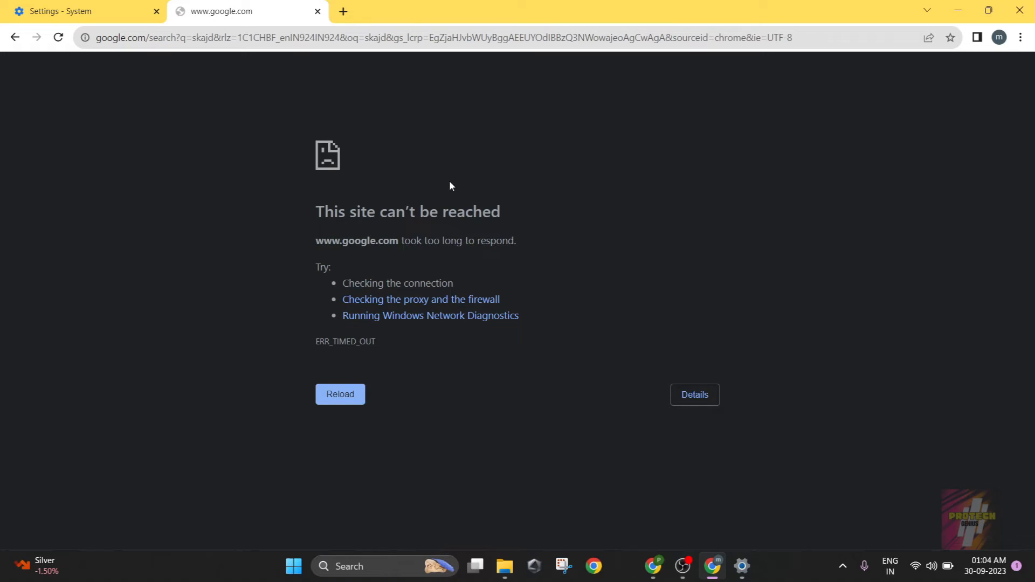
{"action": "left_click", "coordinate": [340, 395]}
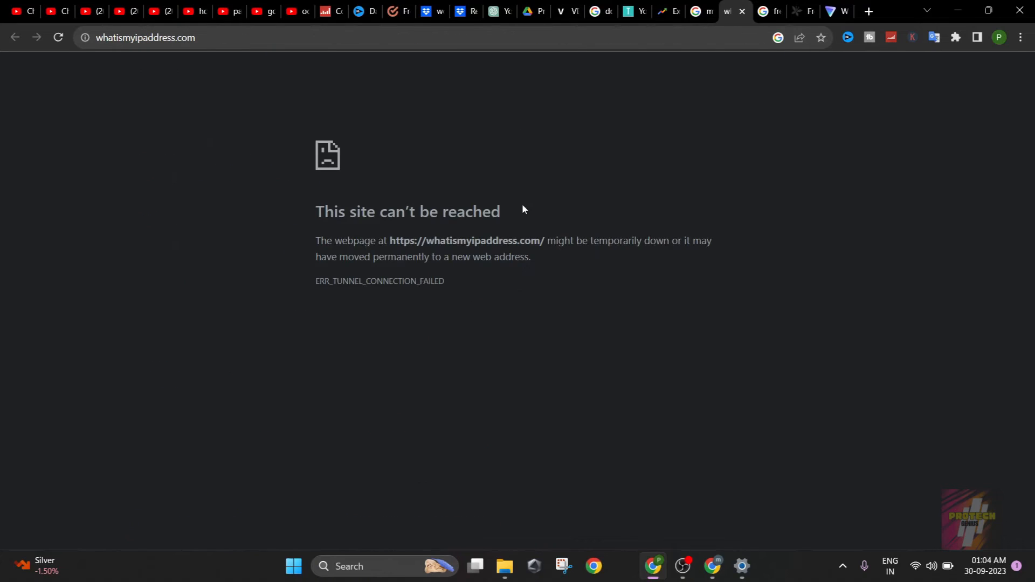
{"action": "mouse_move", "coordinate": [374, 302]}
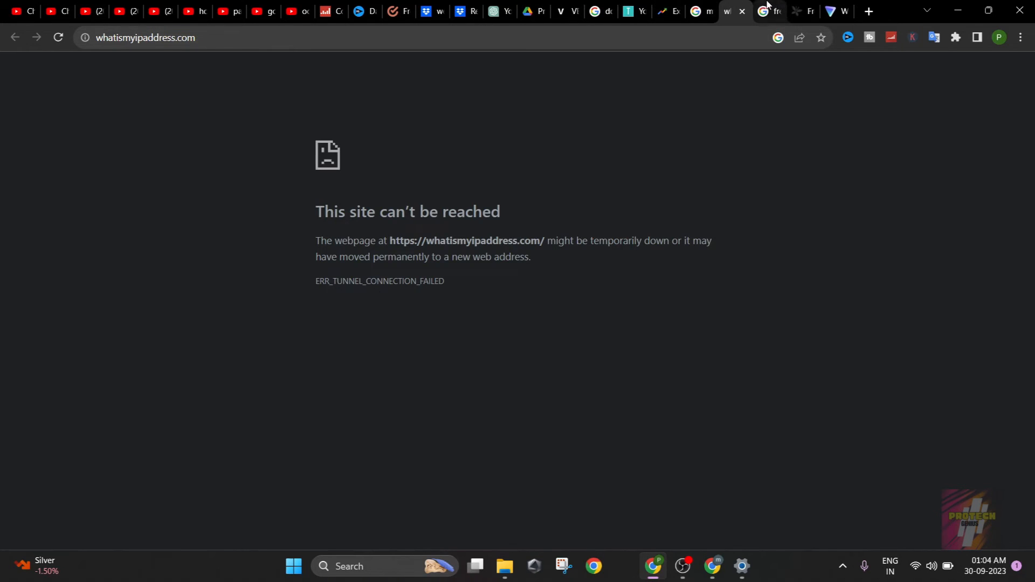
Step: Select proxy 71.86.129.131 from free-proxy-list.net and retry the timed-out Google page
{"action": "left_click", "coordinate": [767, 10]}
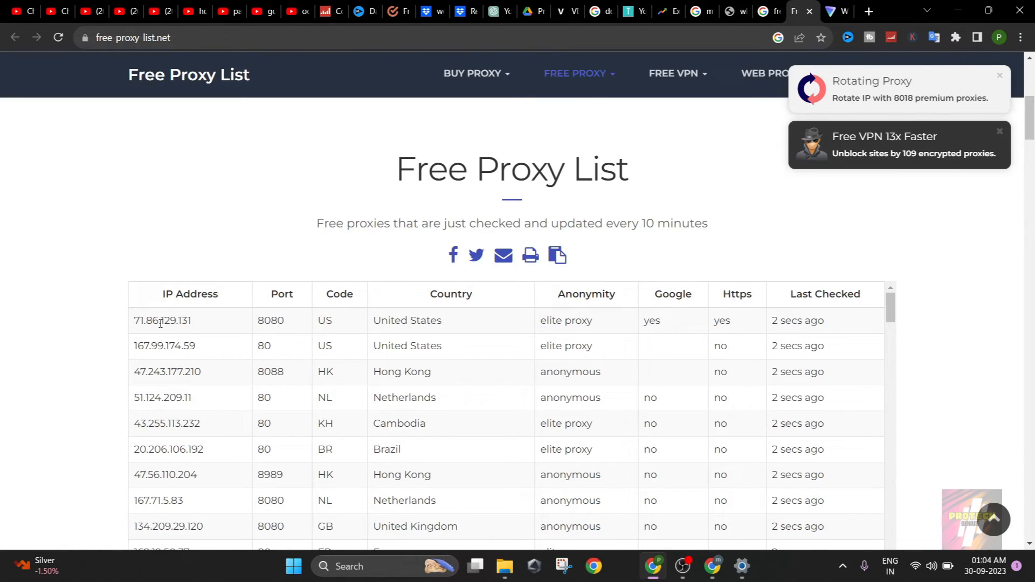
{"action": "double_click", "coordinate": [162, 321]}
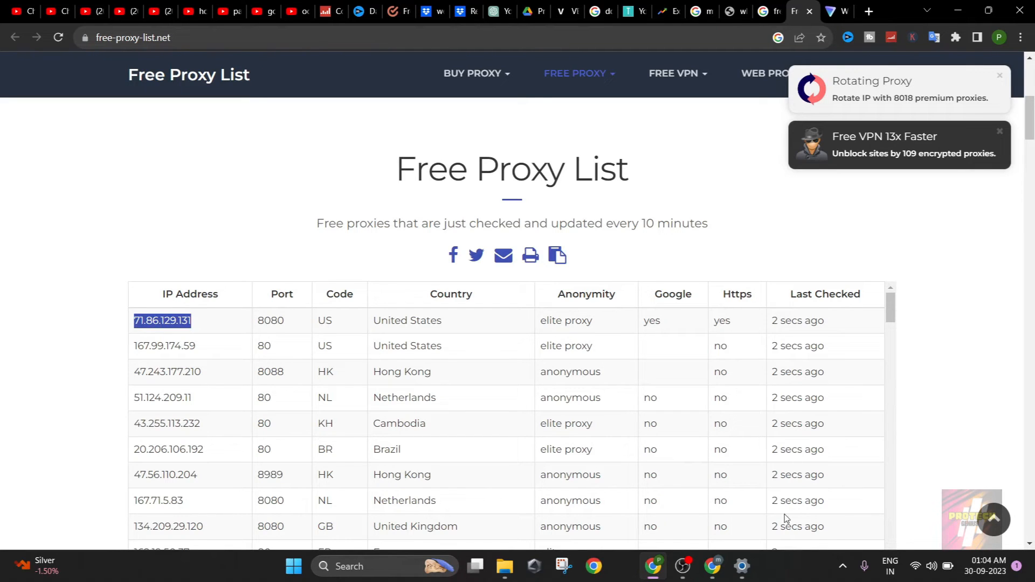
{"action": "left_click", "coordinate": [740, 565]}
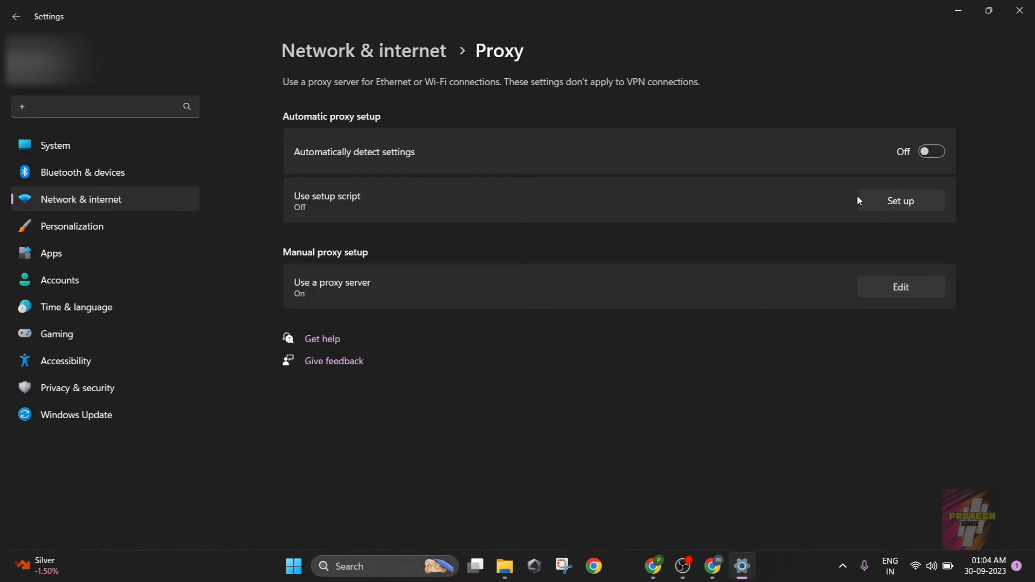
{"action": "left_click", "coordinate": [899, 287]}
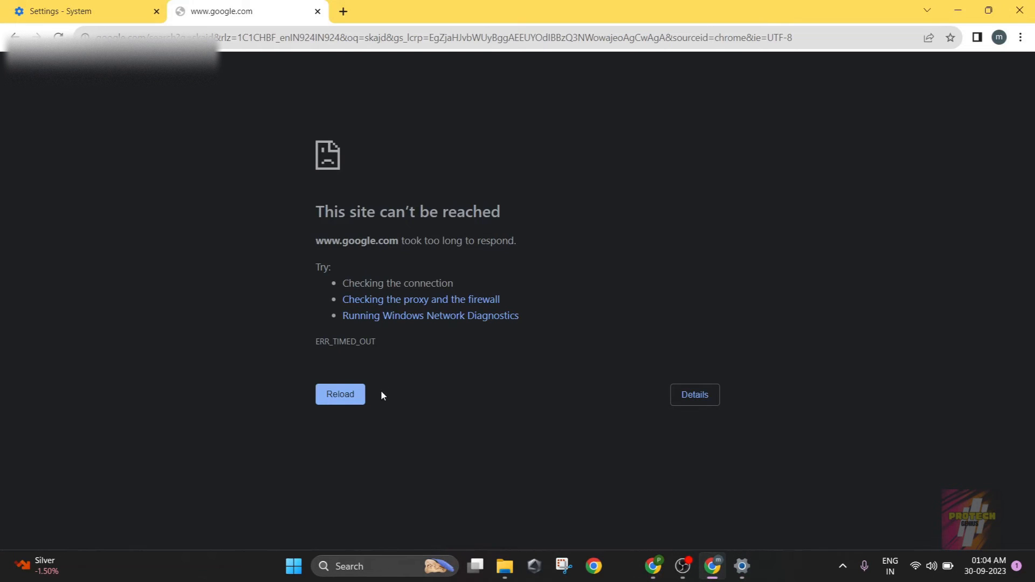
{"action": "left_click", "coordinate": [340, 394]}
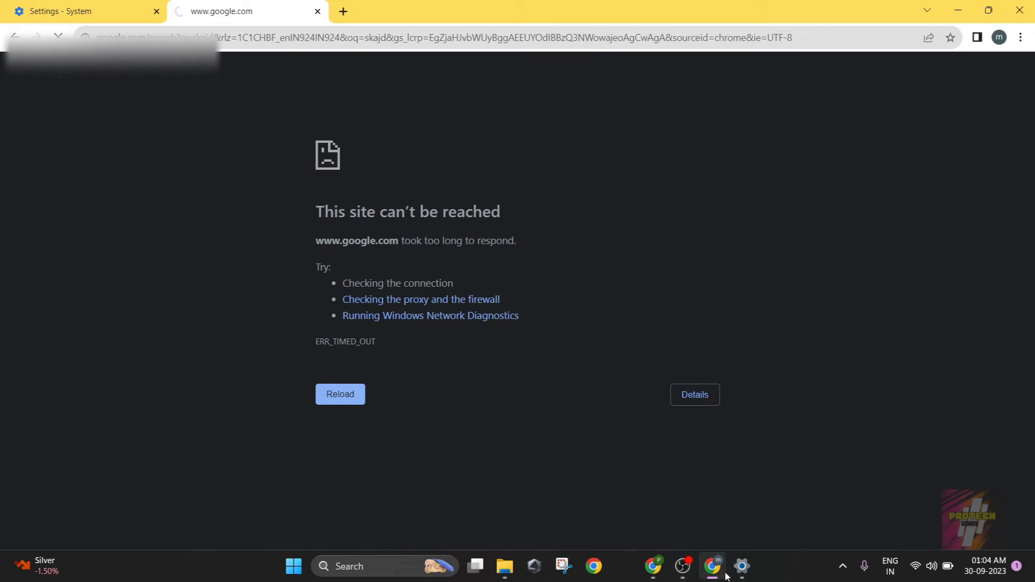
Step: Change the manual proxy to 71.86.129.131 port 8080, save, and reload Google in Chrome
{"action": "left_click", "coordinate": [741, 572]}
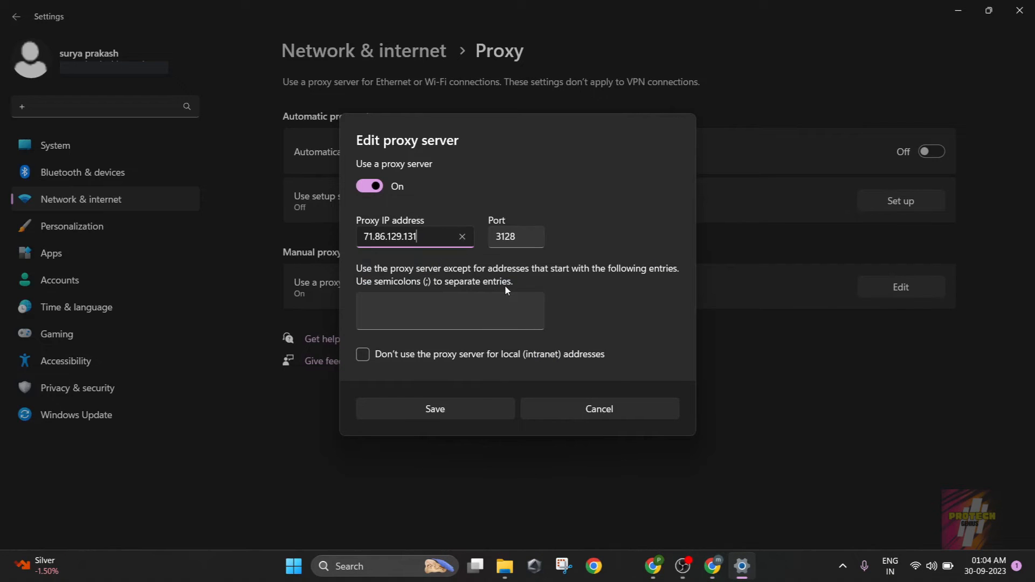
{"action": "left_click", "coordinate": [516, 236]}
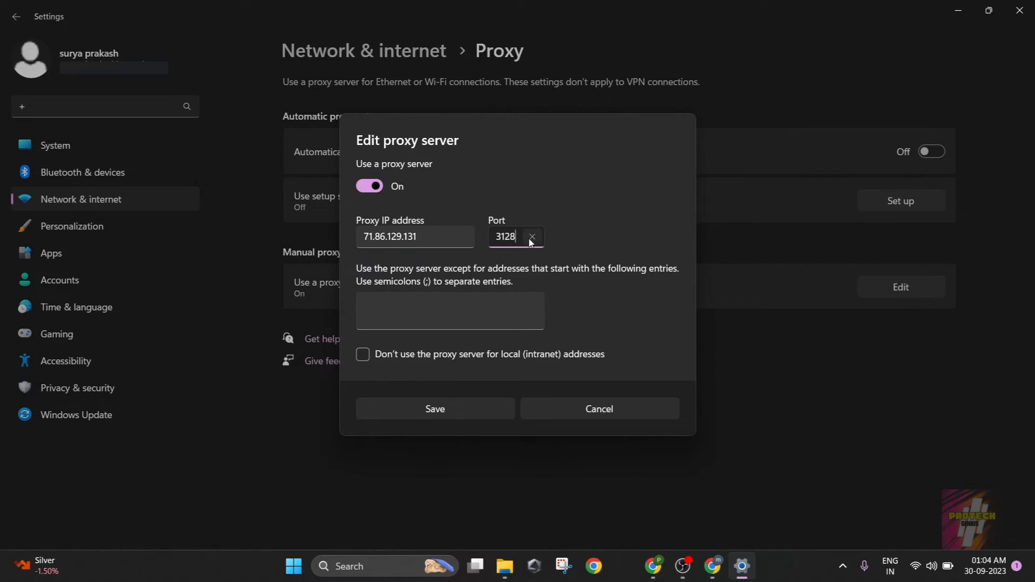
{"action": "type", "text": "808"}
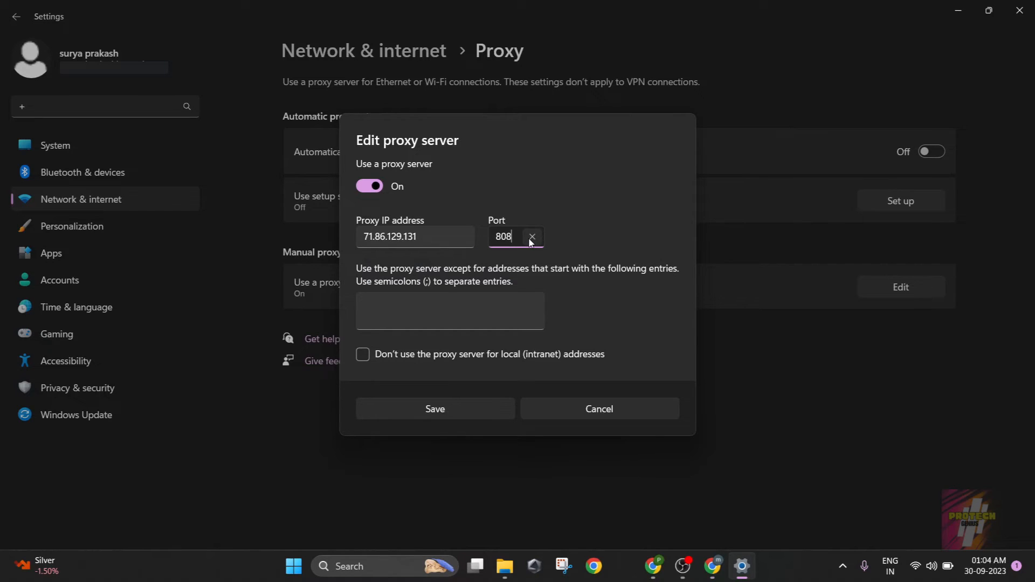
{"action": "left_click", "coordinate": [435, 409]}
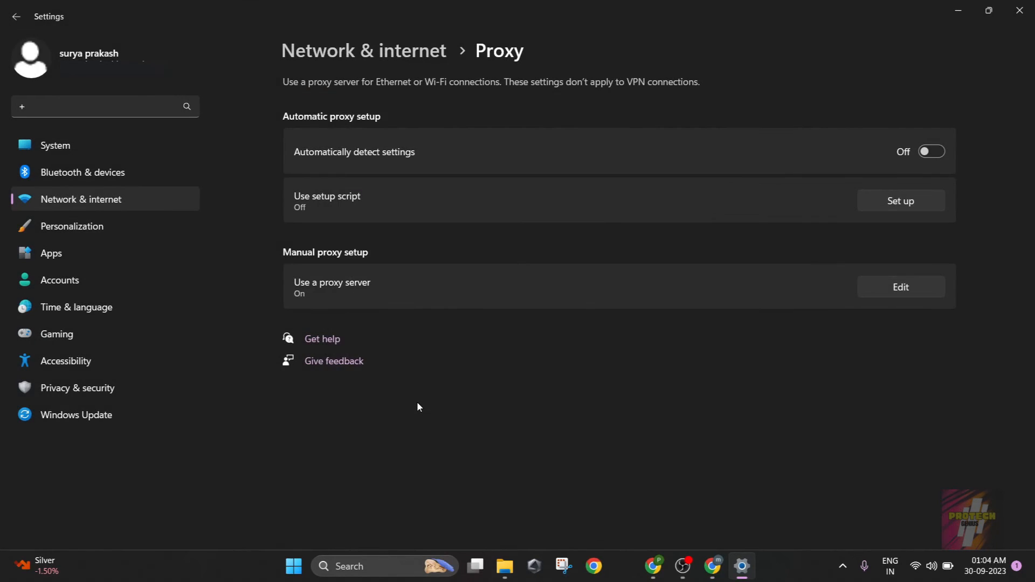
{"action": "mouse_move", "coordinate": [652, 565]}
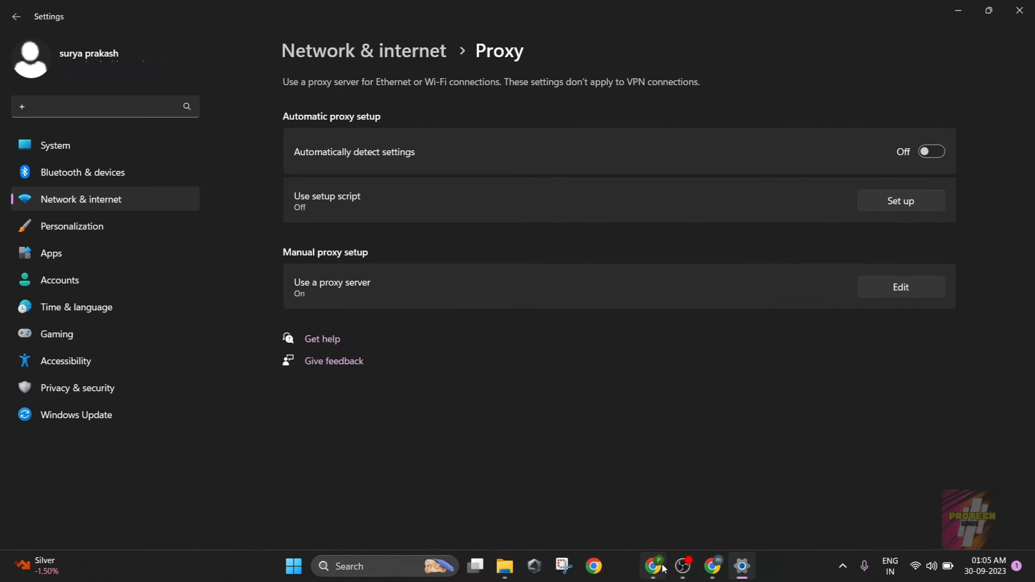
{"action": "left_click", "coordinate": [652, 565]}
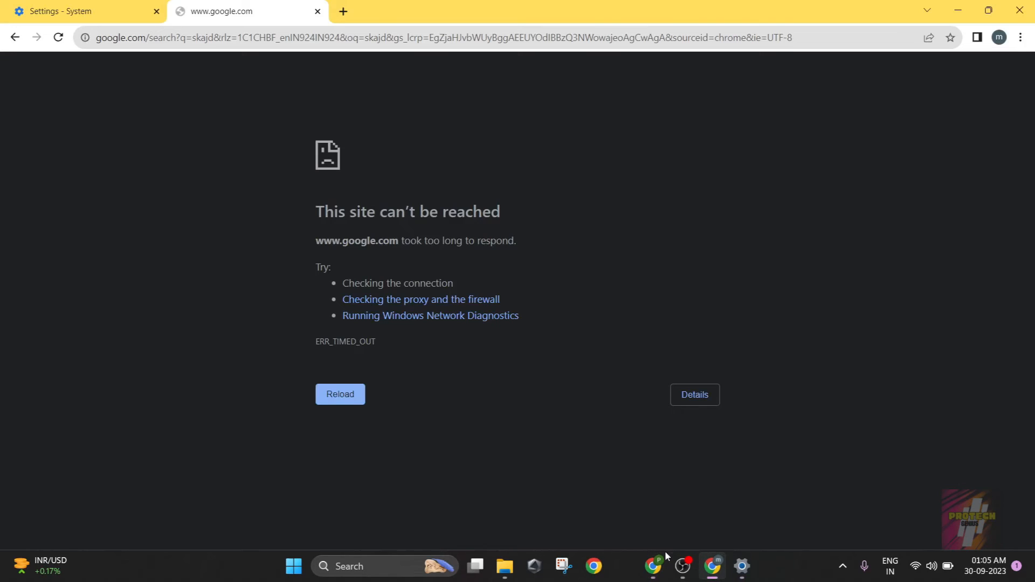
{"action": "left_click", "coordinate": [339, 395]}
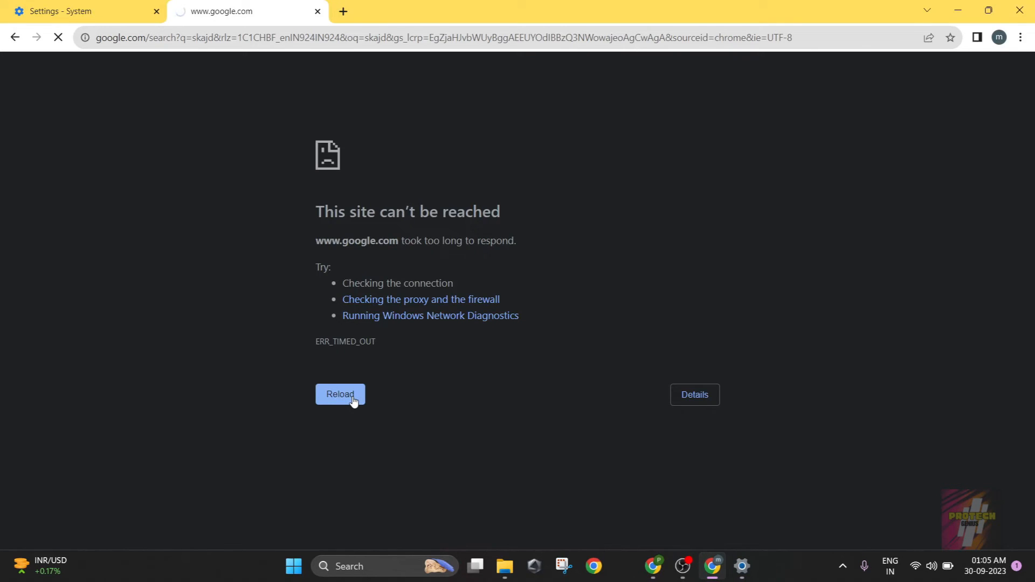
Step: After Chrome shows a Fortinet certificate error, switch the manual proxy server off and save
{"action": "left_click", "coordinate": [339, 395]}
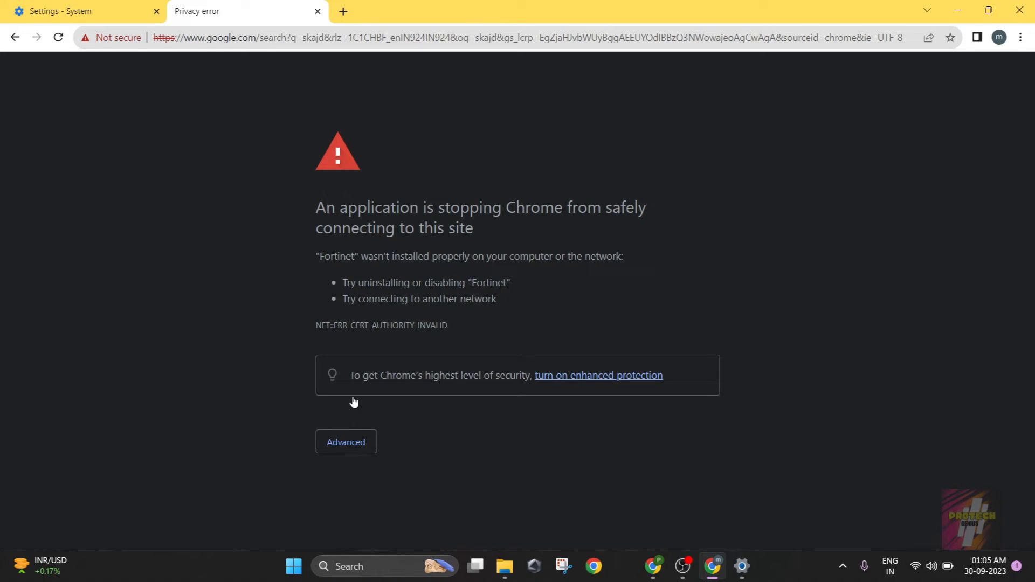
{"action": "mouse_move", "coordinate": [297, 154]}
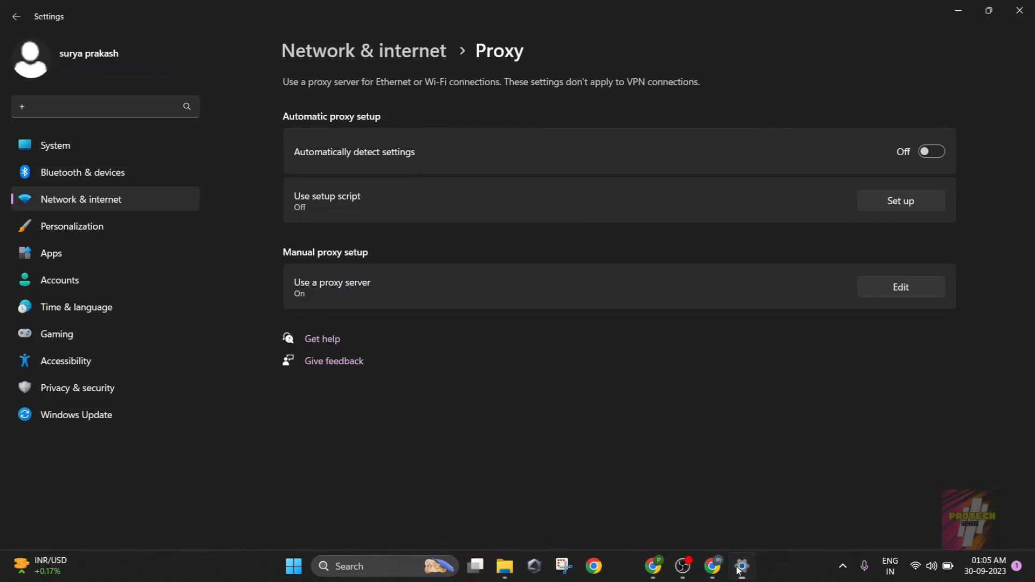
{"action": "left_click", "coordinate": [899, 286]}
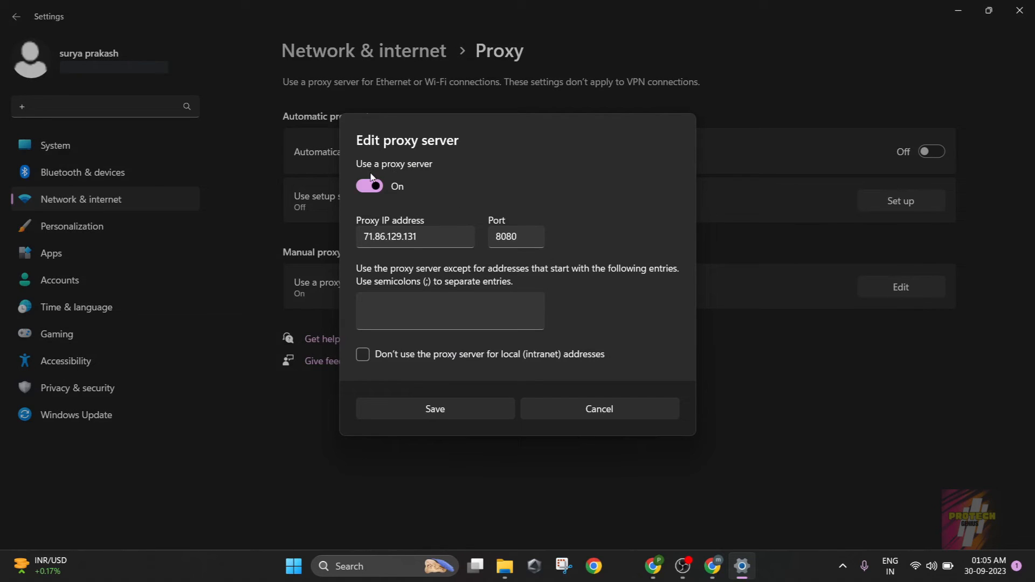
{"action": "left_click", "coordinate": [599, 408]}
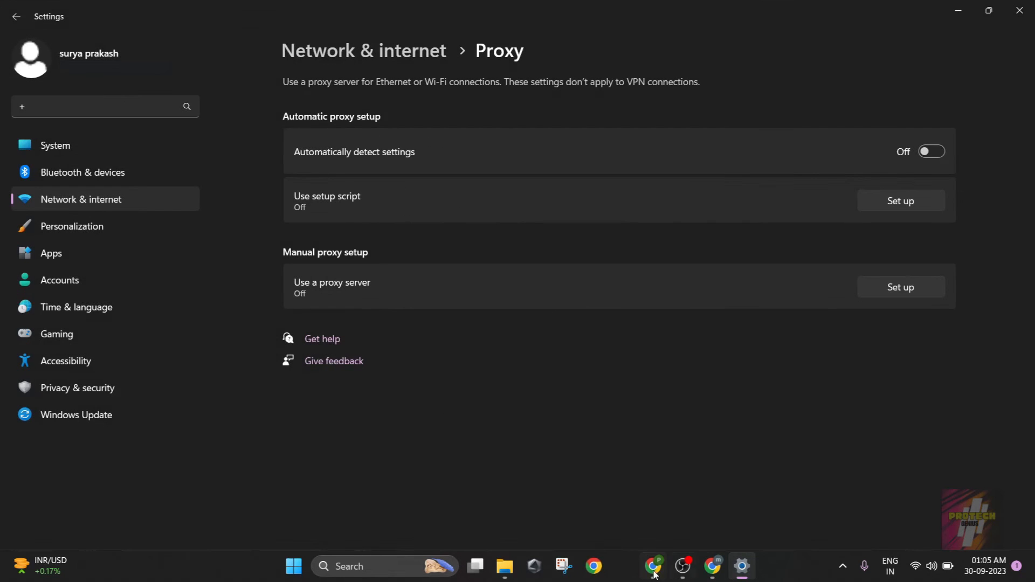
{"action": "mouse_move", "coordinate": [712, 566]}
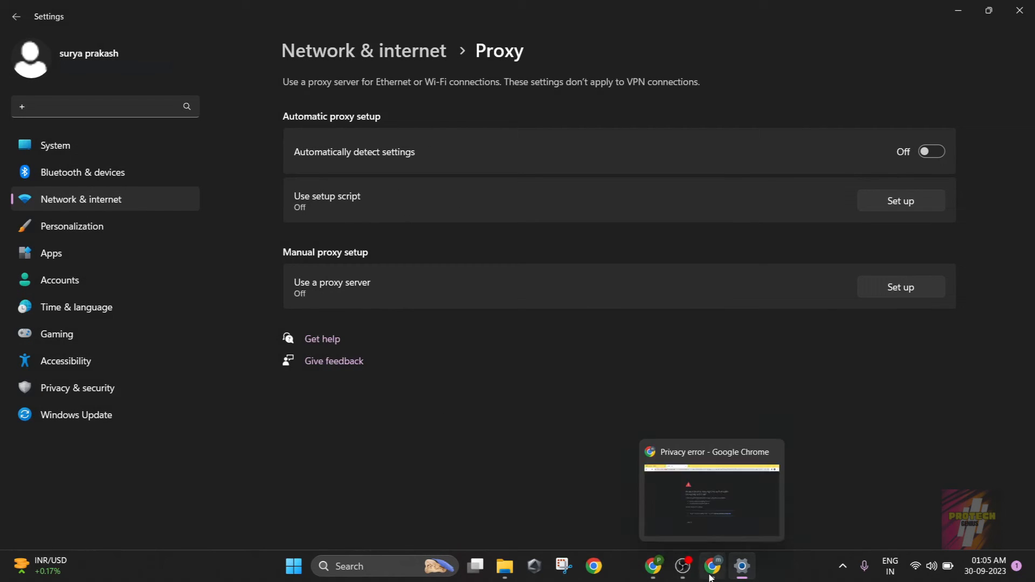
Step: Browse further down the free-proxy-list.net table to entries from Singapore, Germany and India
{"action": "left_click", "coordinate": [711, 488]}
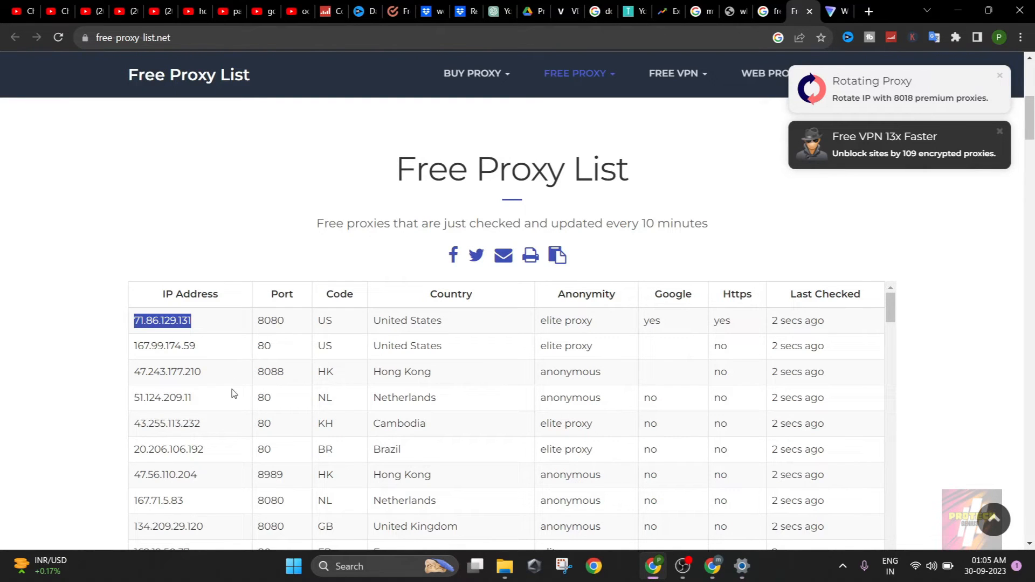
{"action": "mouse_move", "coordinate": [644, 313]}
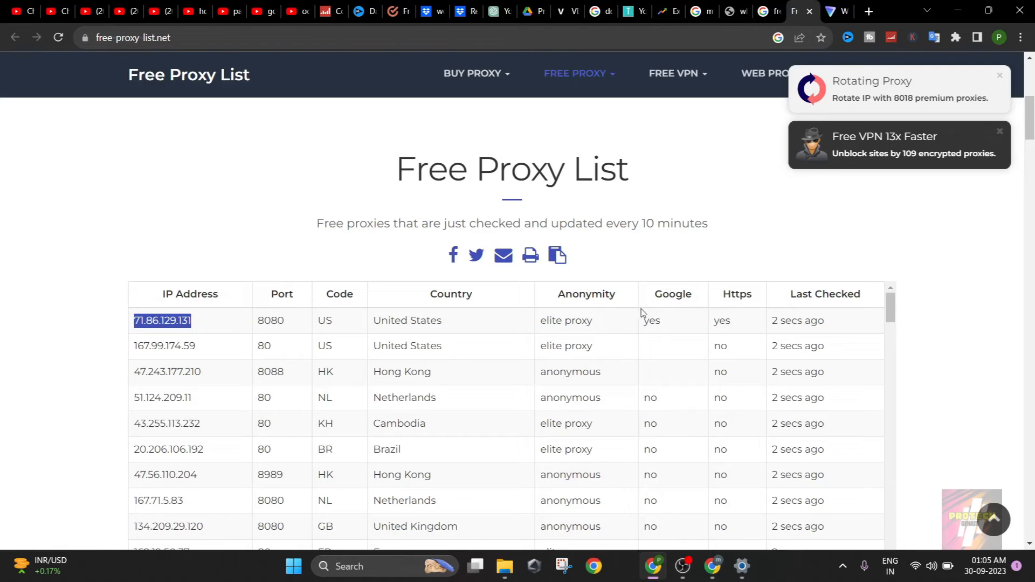
{"action": "scroll", "scroll_direction": "down", "scroll_amount": 3}
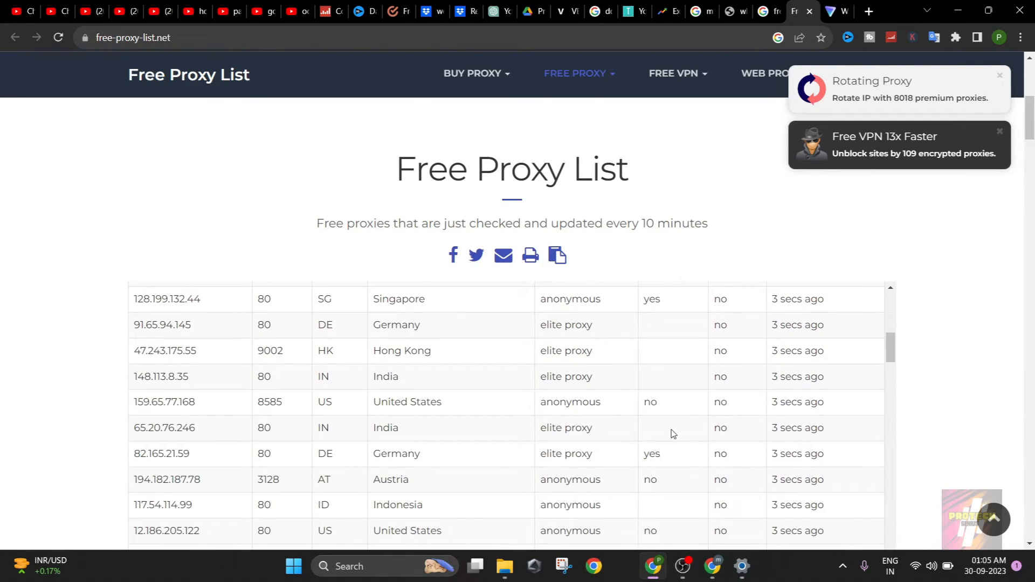
{"action": "left_click", "coordinate": [742, 566]}
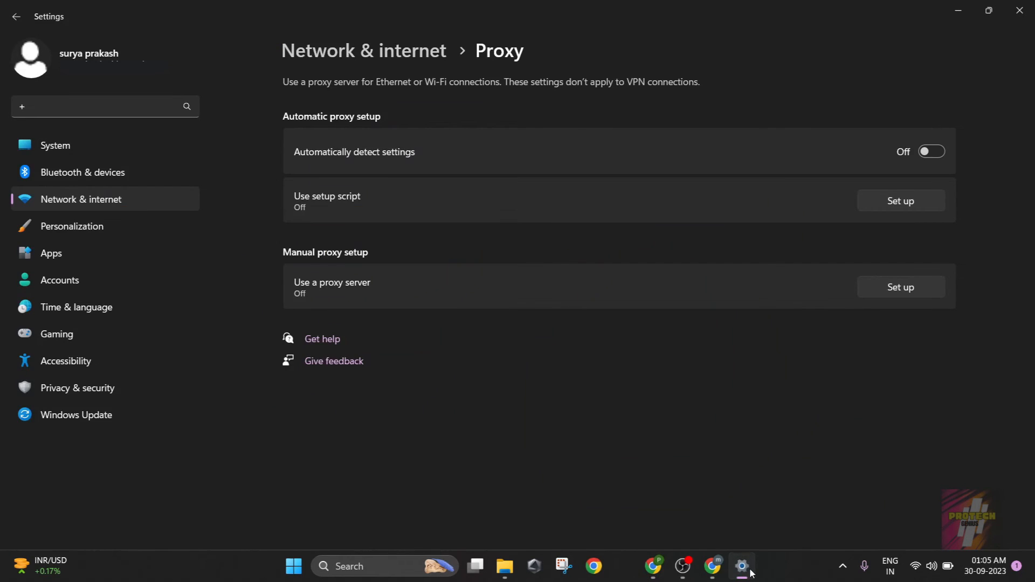
{"action": "left_click", "coordinate": [593, 566]}
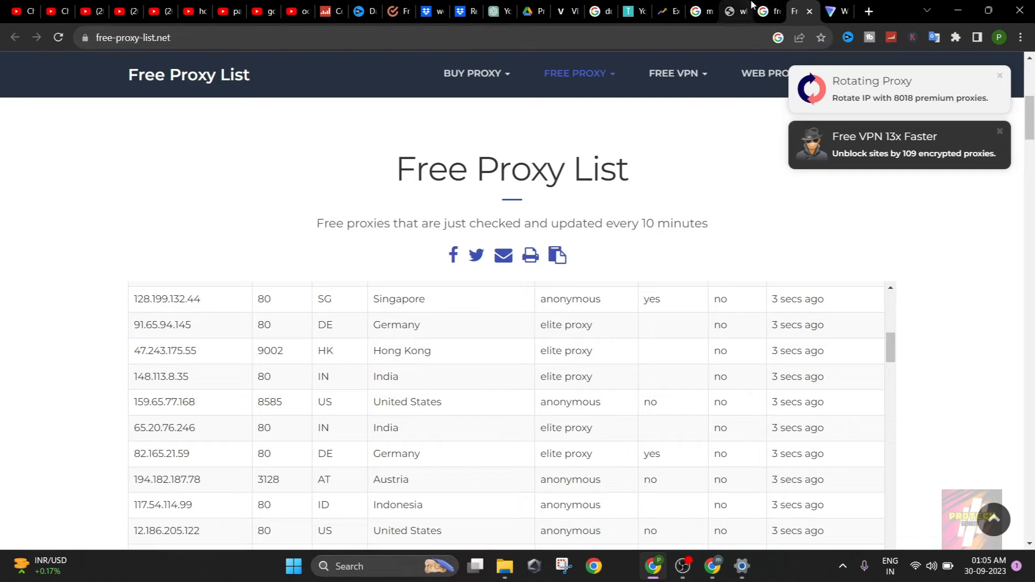
{"action": "mouse_move", "coordinate": [766, 11]}
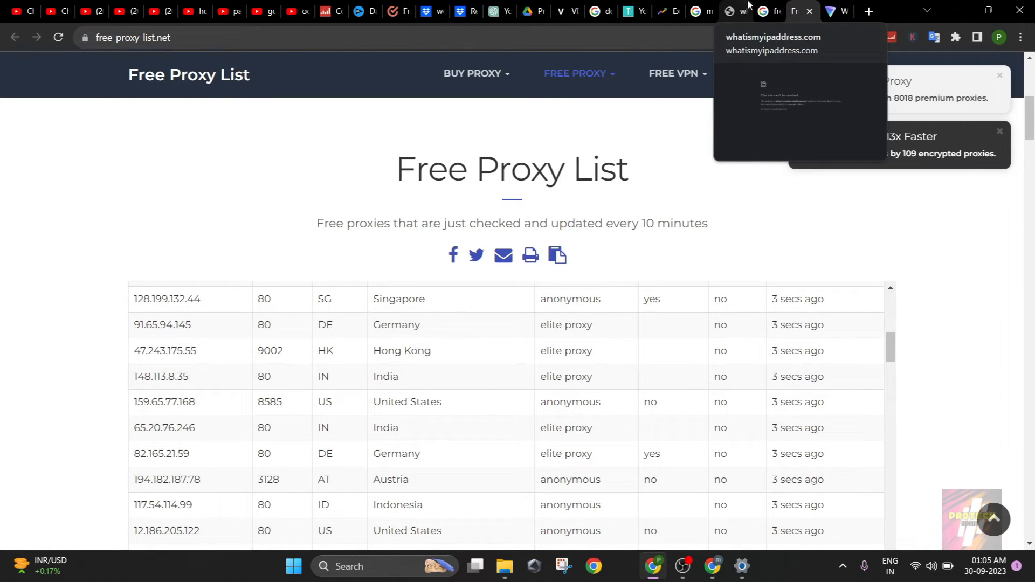
Step: Bring up the Proton VPN SOCKS5 support article and scroll through its explanation of proxies
{"action": "left_click", "coordinate": [833, 11]}
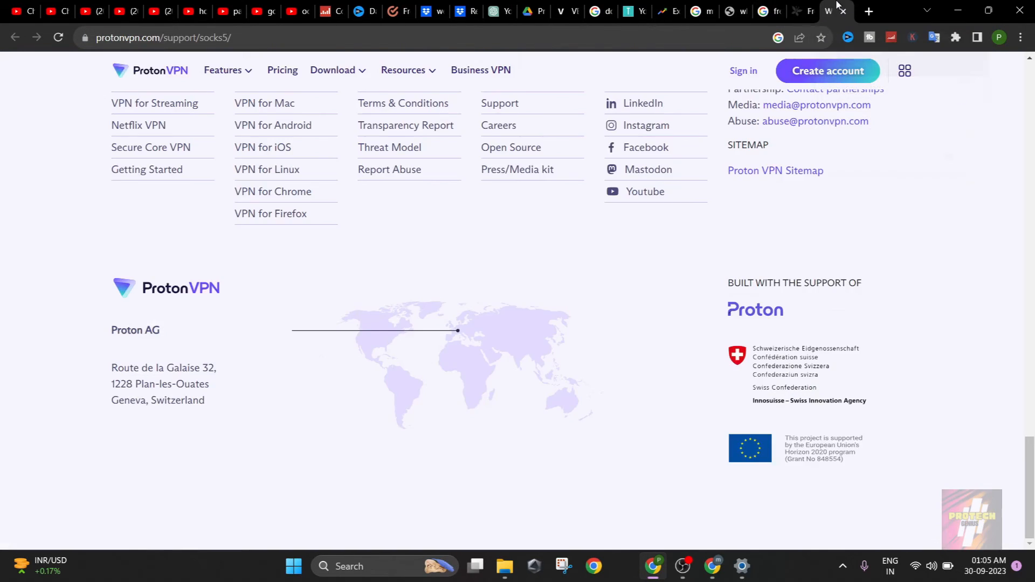
{"action": "scroll", "scroll_direction": "up", "scroll_amount": 3}
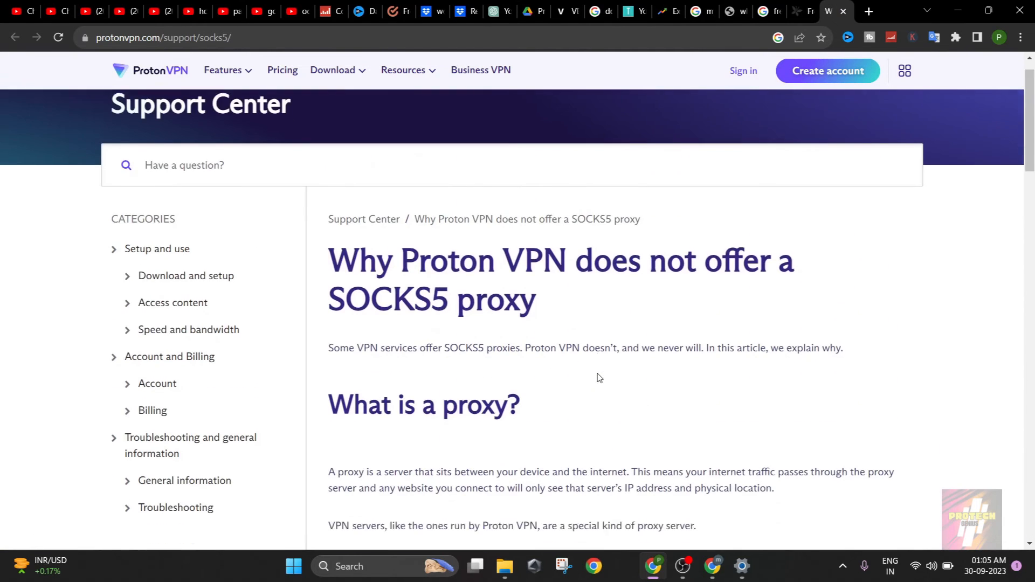
{"action": "scroll", "scroll_direction": "down", "scroll_amount": 3}
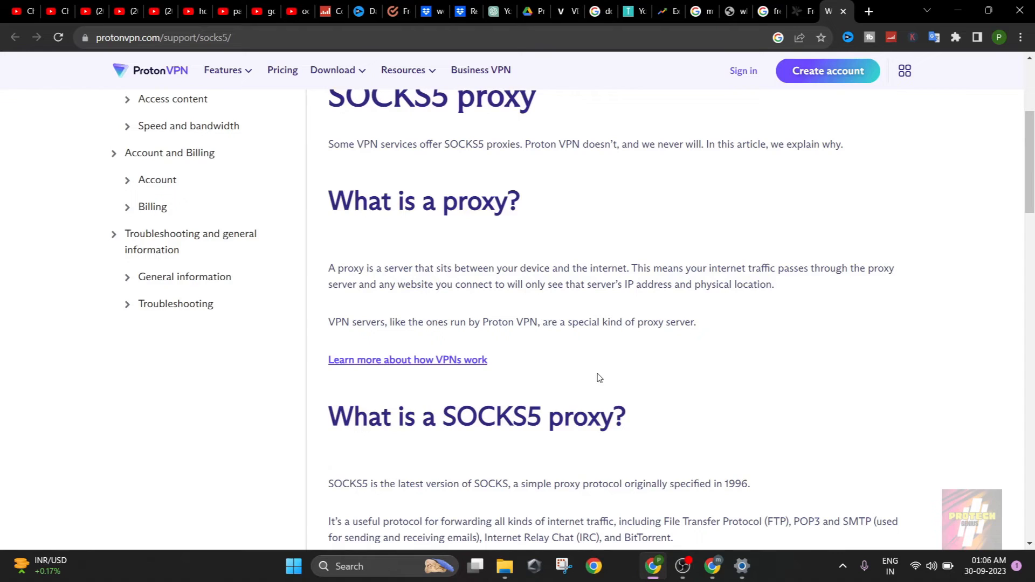
{"action": "scroll", "scroll_direction": "down", "scroll_amount": 3}
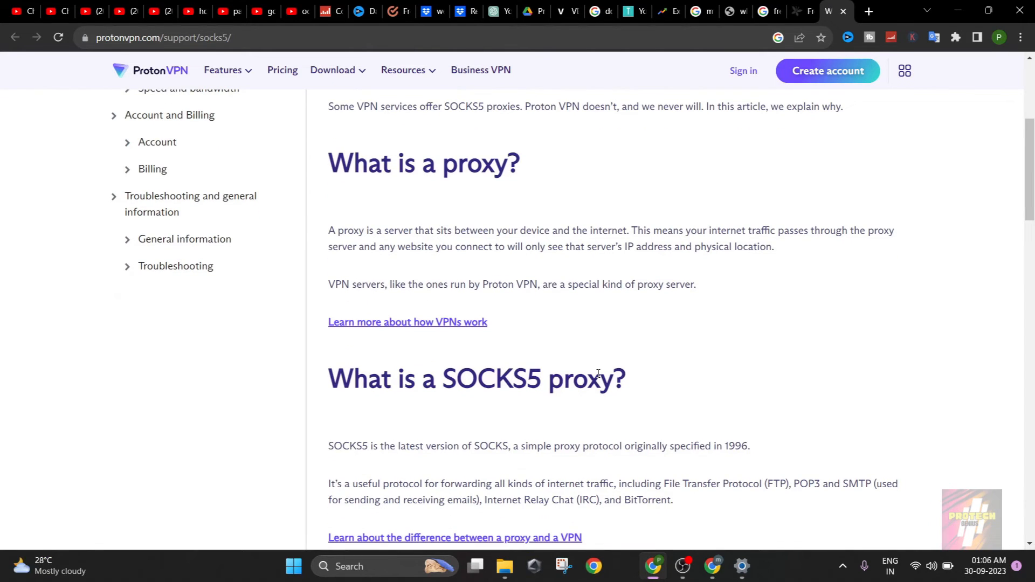
{"action": "mouse_move", "coordinate": [742, 523]}
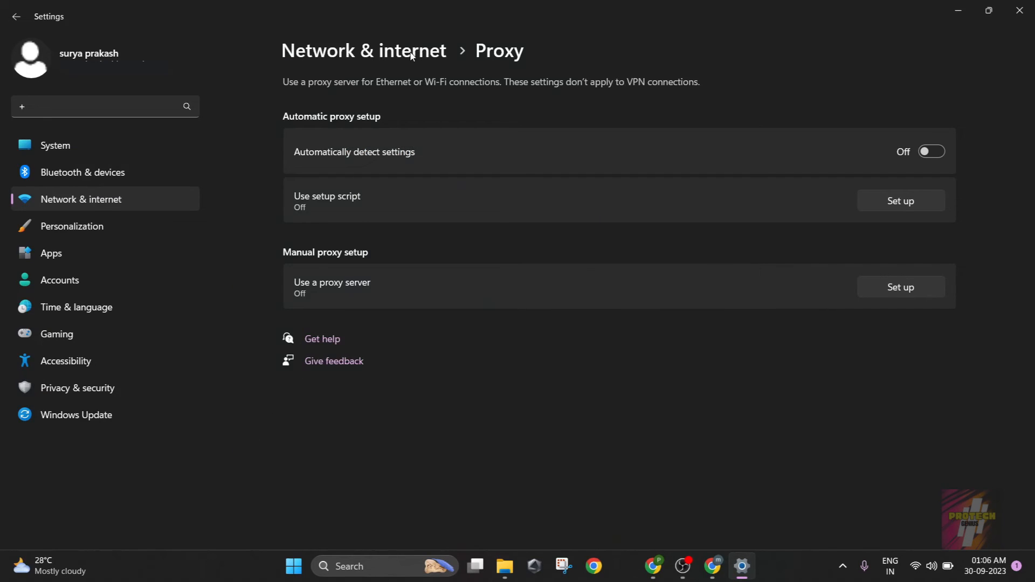
Step: Go back to Network & internet, then reach the VPN page's Add VPN connection form
{"action": "left_click", "coordinate": [16, 16]}
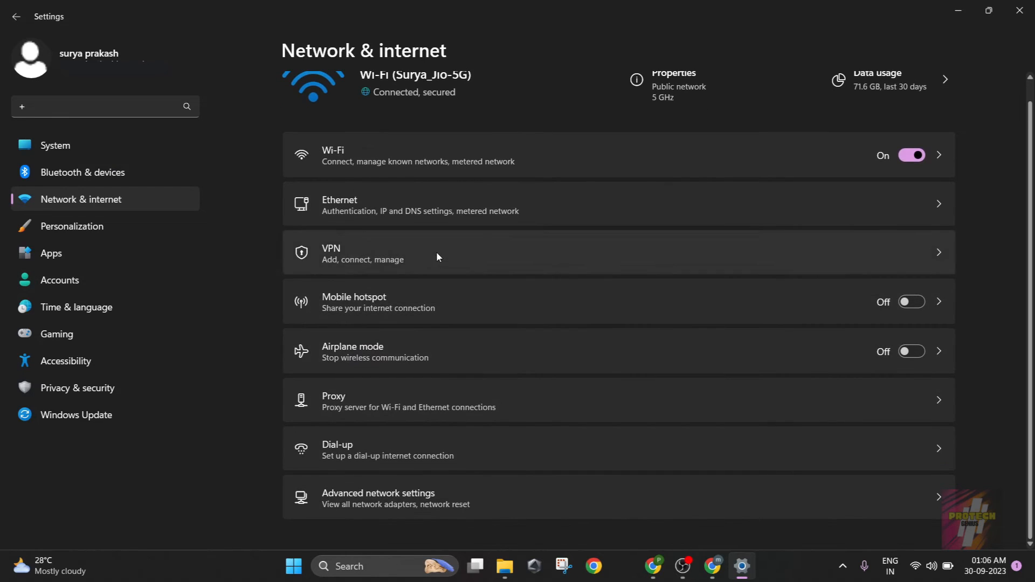
{"action": "left_click", "coordinate": [435, 253]}
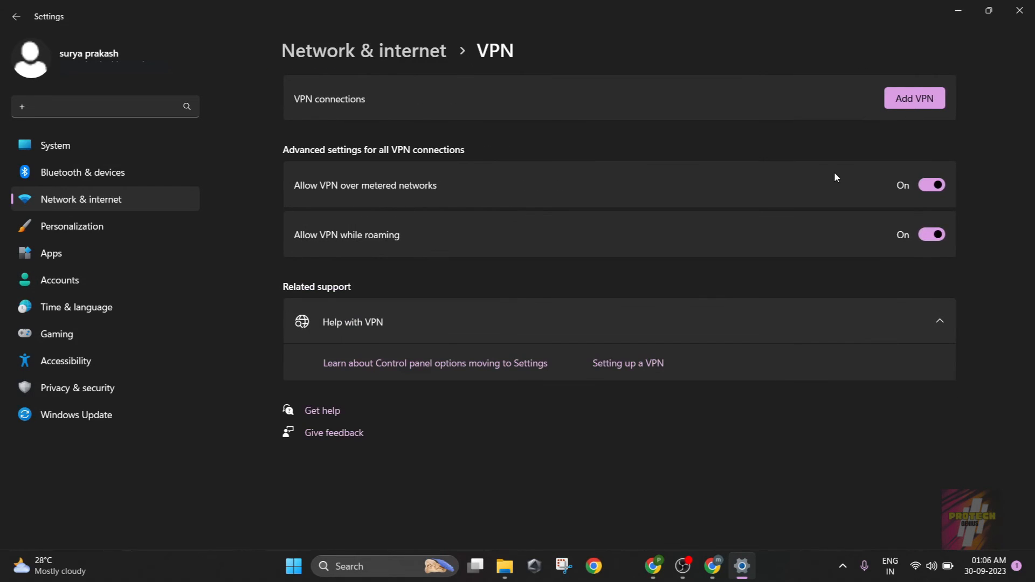
{"action": "mouse_move", "coordinate": [845, 177]}
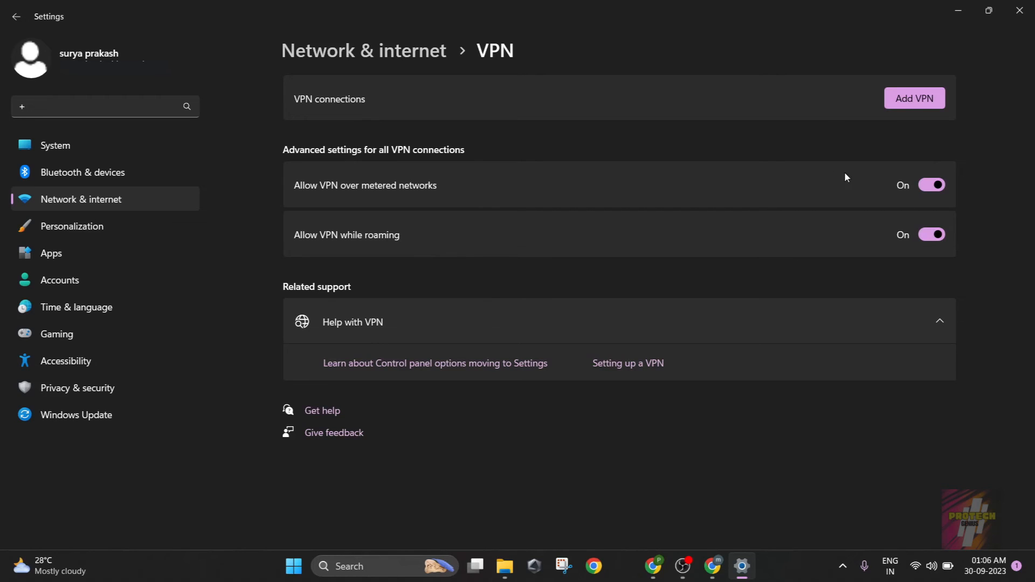
{"action": "left_click", "coordinate": [913, 98]}
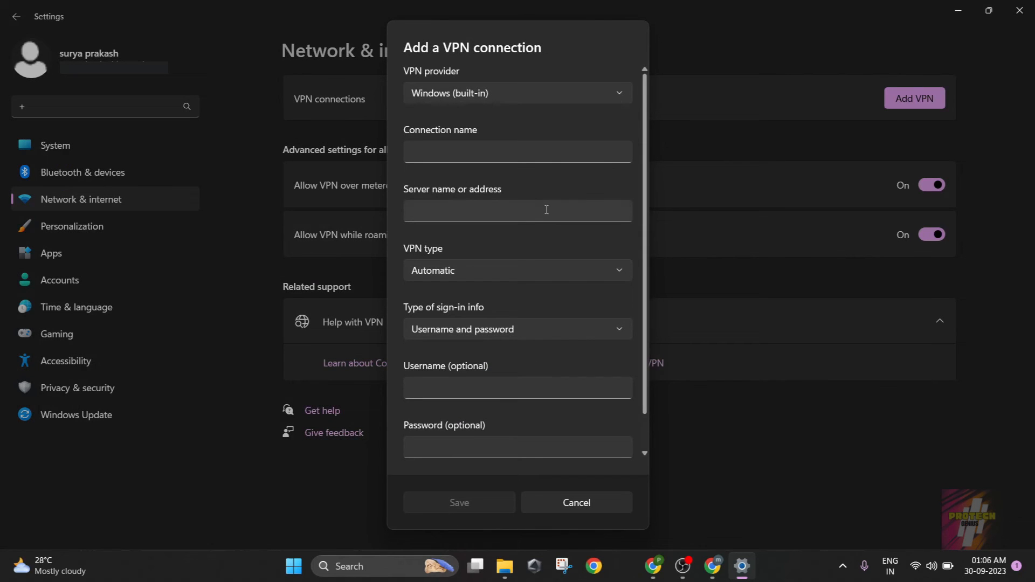
Step: Enter 'jksd' in the VPN server address field, then cancel the form without saving
{"action": "left_click", "coordinate": [516, 211]}
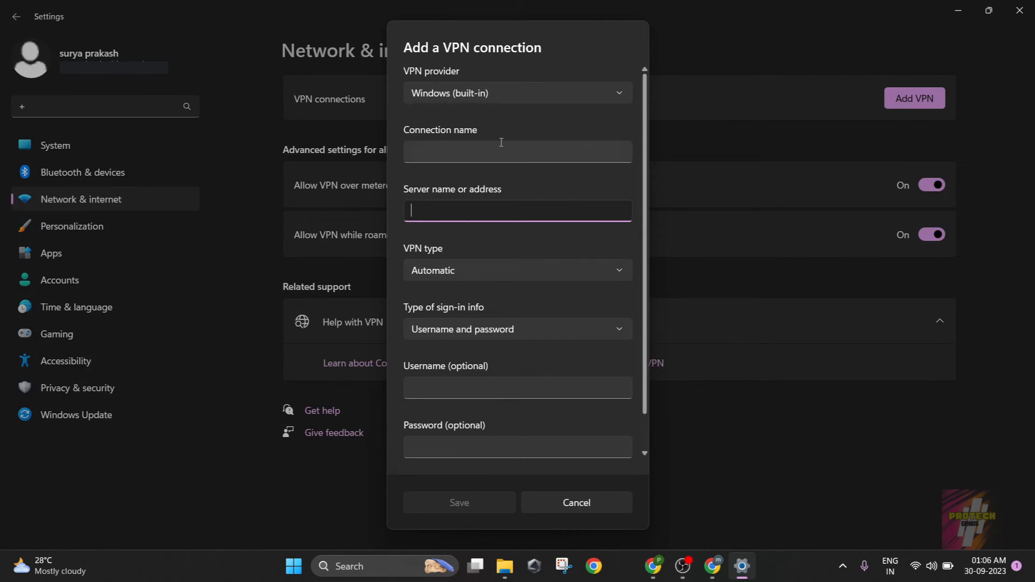
{"action": "type", "text": "jksd"}
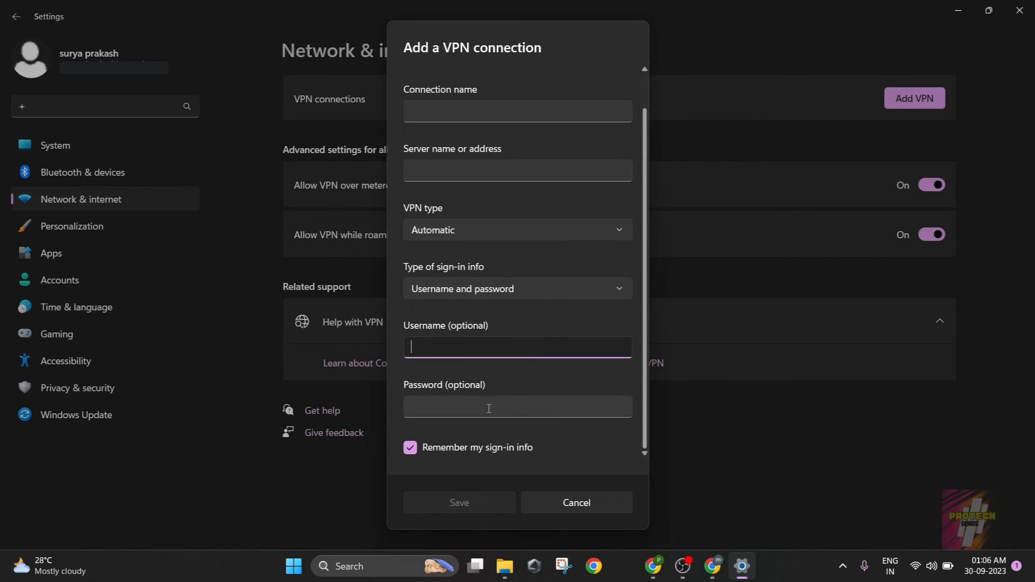
{"action": "left_click", "coordinate": [575, 502]}
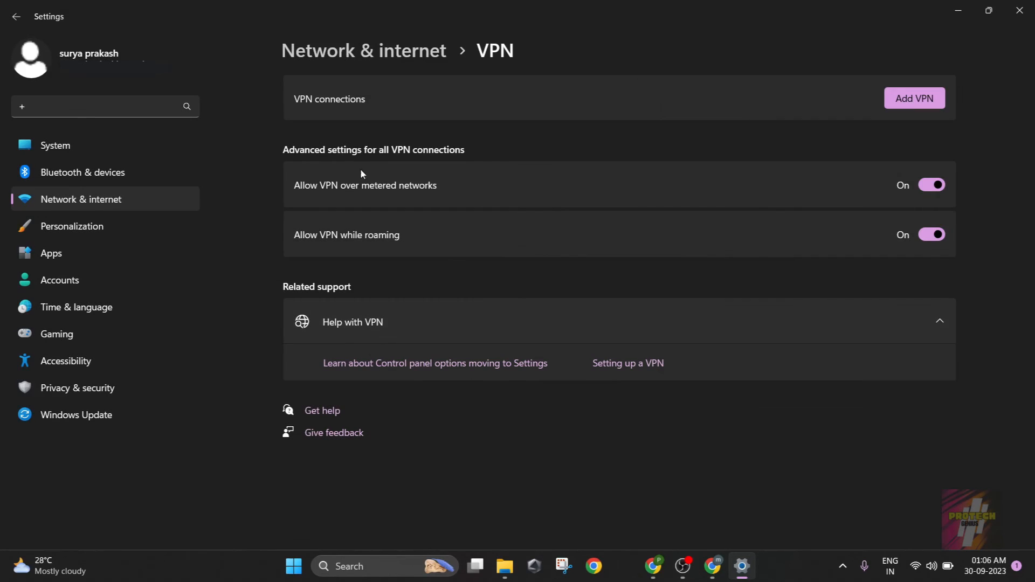
{"action": "mouse_move", "coordinate": [395, 58]}
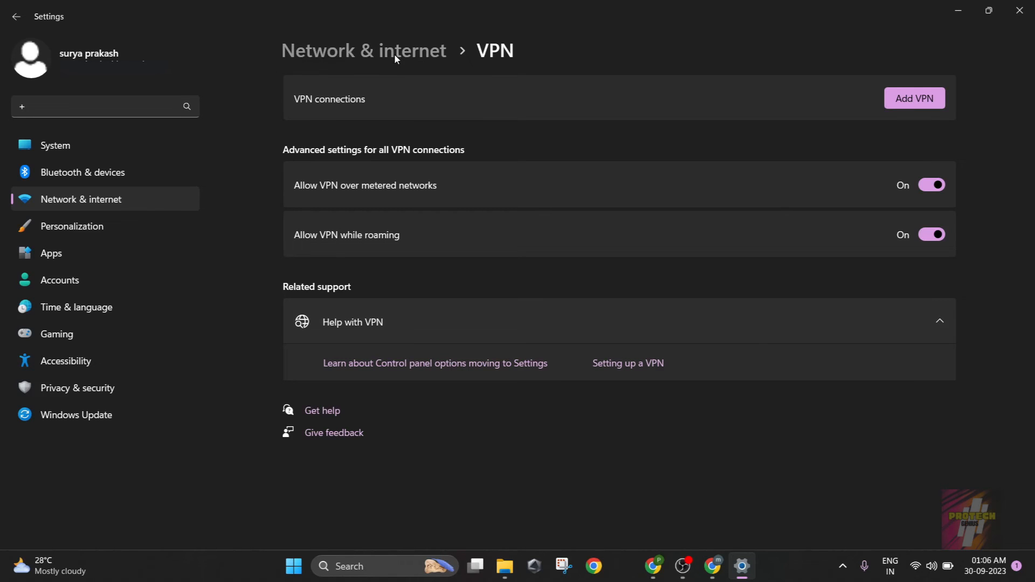
Step: Return to the Proton VPN article and read why SOCKS5 is unsupported
{"action": "left_click", "coordinate": [606, 566]}
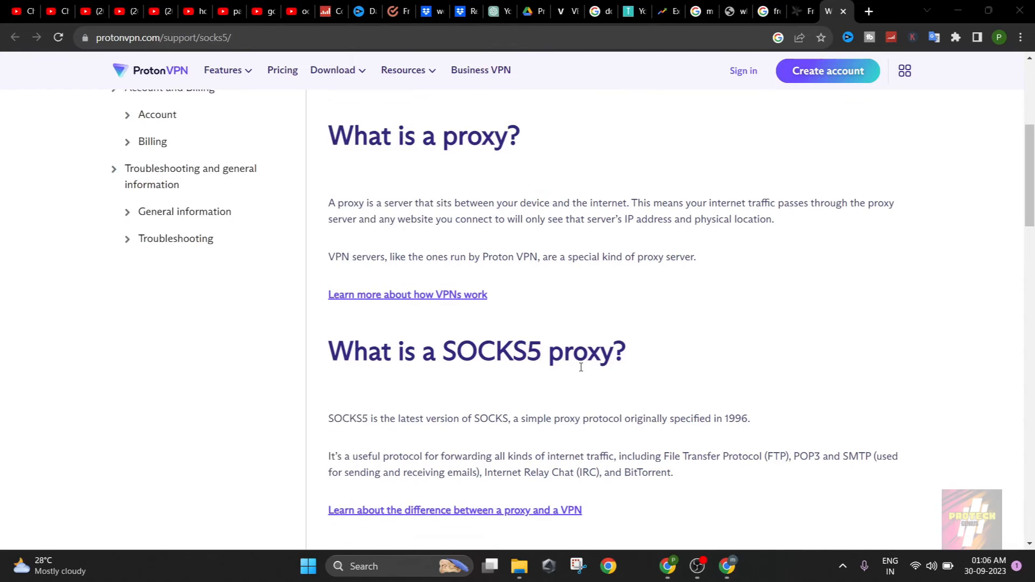
{"action": "scroll", "scroll_direction": "down", "scroll_amount": 3}
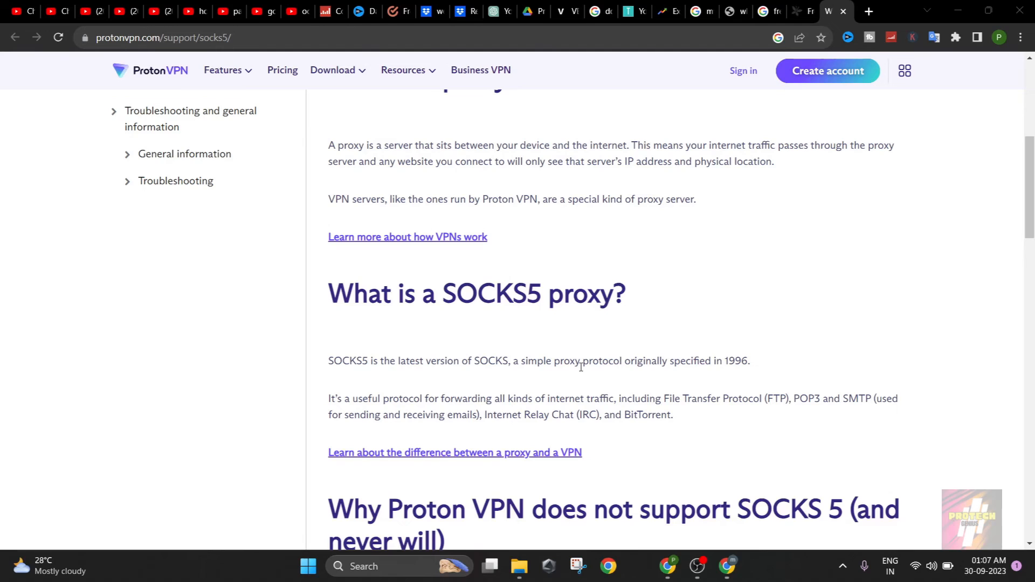
{"action": "scroll", "scroll_direction": "down", "scroll_amount": 3}
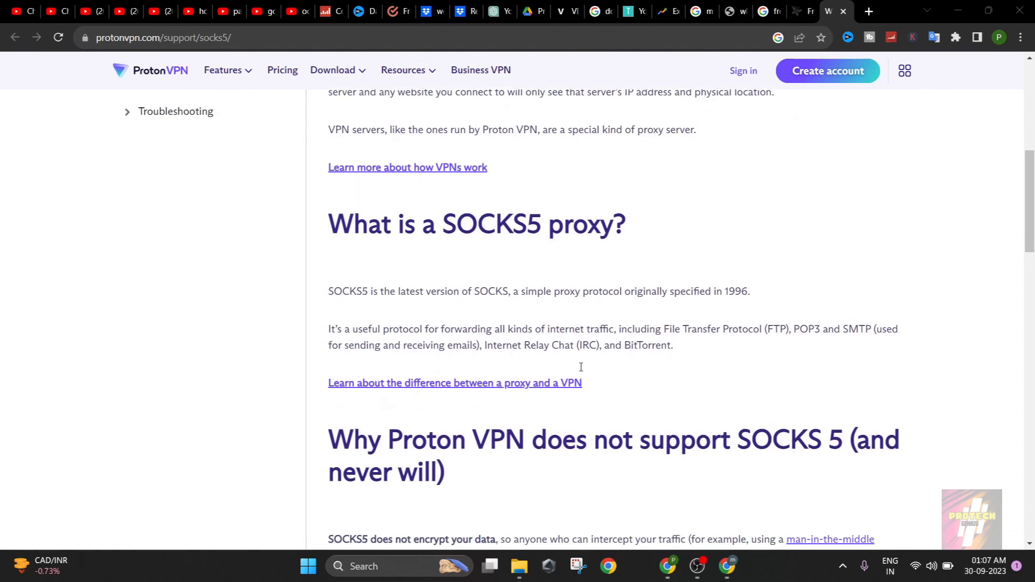
{"action": "scroll", "scroll_direction": "down", "scroll_amount": 3}
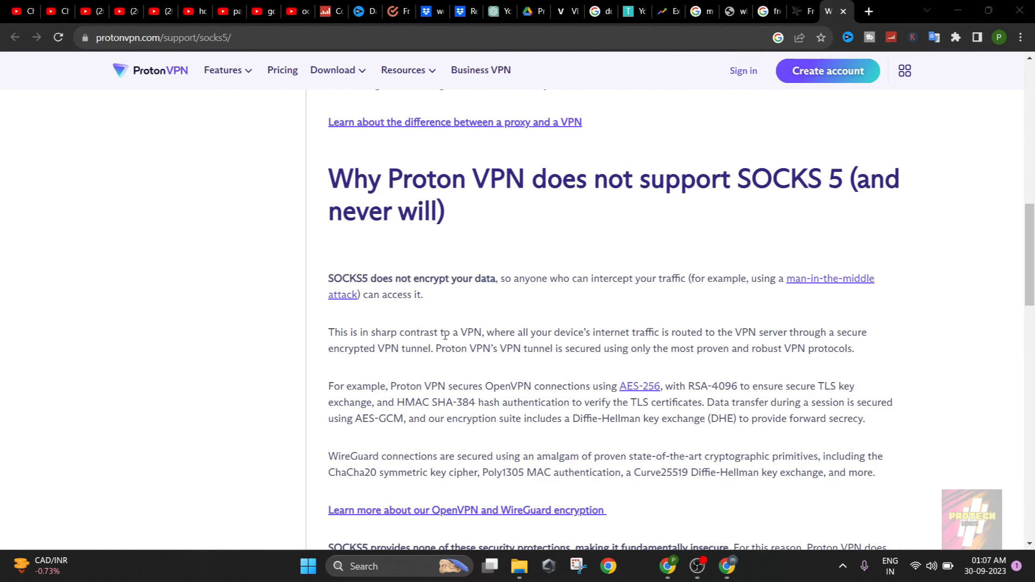
{"action": "mouse_move", "coordinate": [401, 381]}
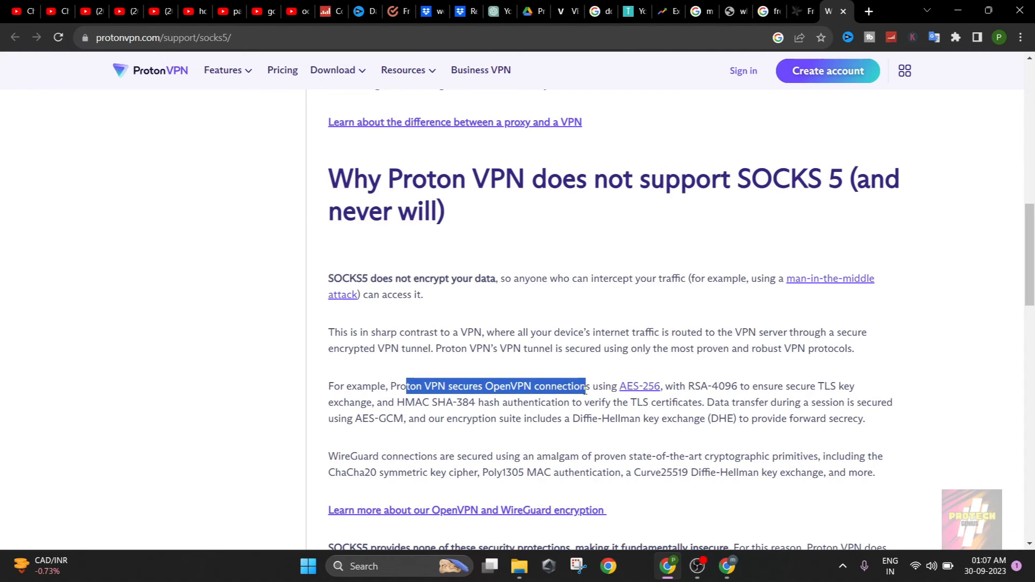
Step: Read on through the encryption and HTTPS sections, then scroll back toward the heading
{"action": "left_click", "coordinate": [583, 389]}
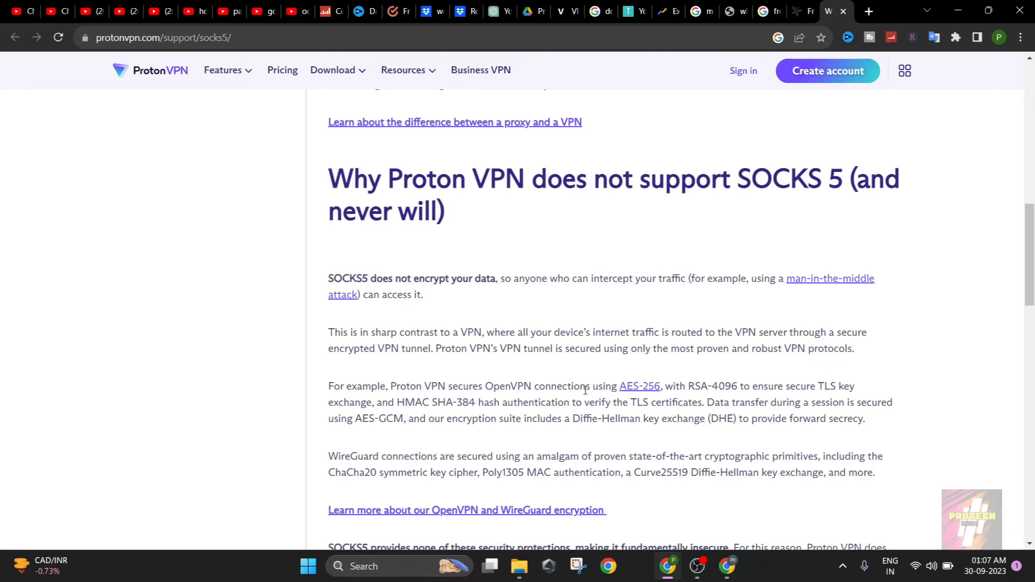
{"action": "scroll", "scroll_direction": "down", "scroll_amount": 3}
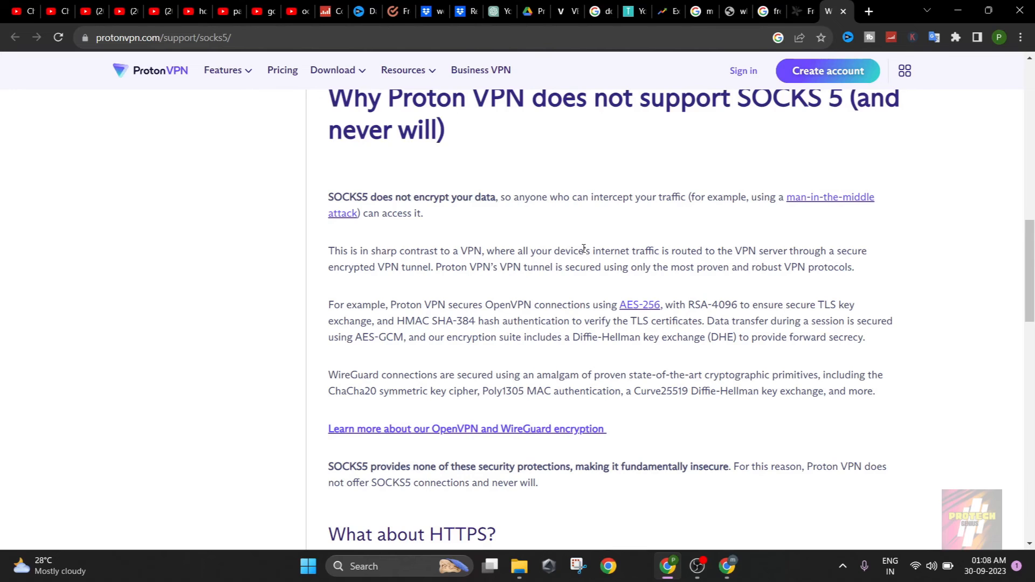
{"action": "mouse_move", "coordinate": [498, 367]}
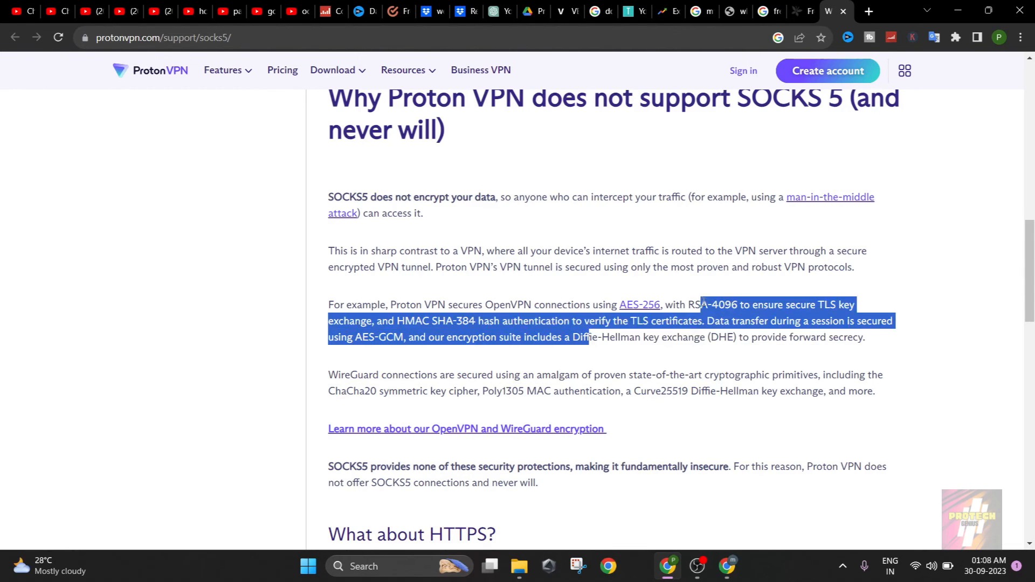
{"action": "scroll", "scroll_direction": "down", "scroll_amount": 3}
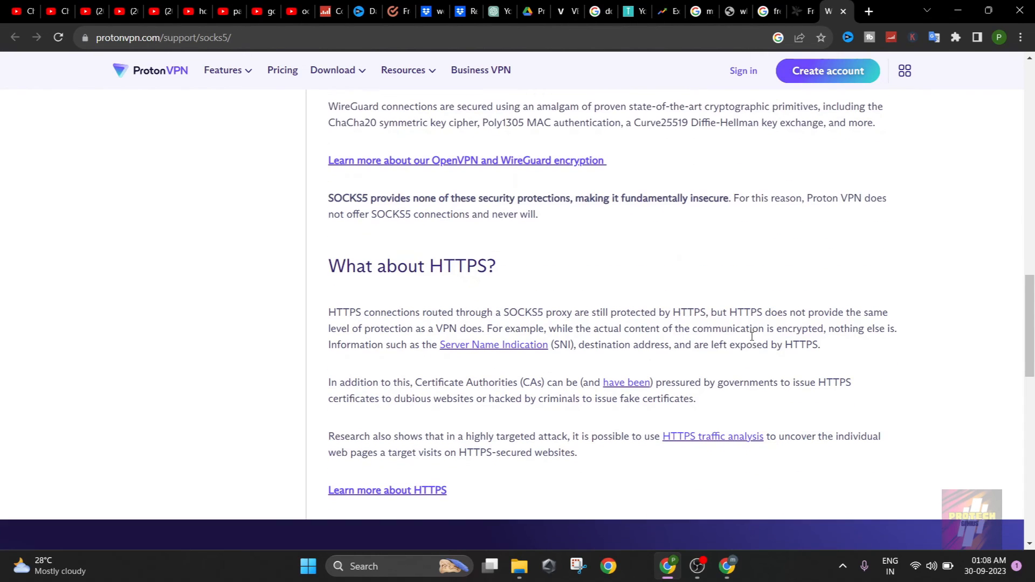
{"action": "scroll", "scroll_direction": "down", "scroll_amount": 3}
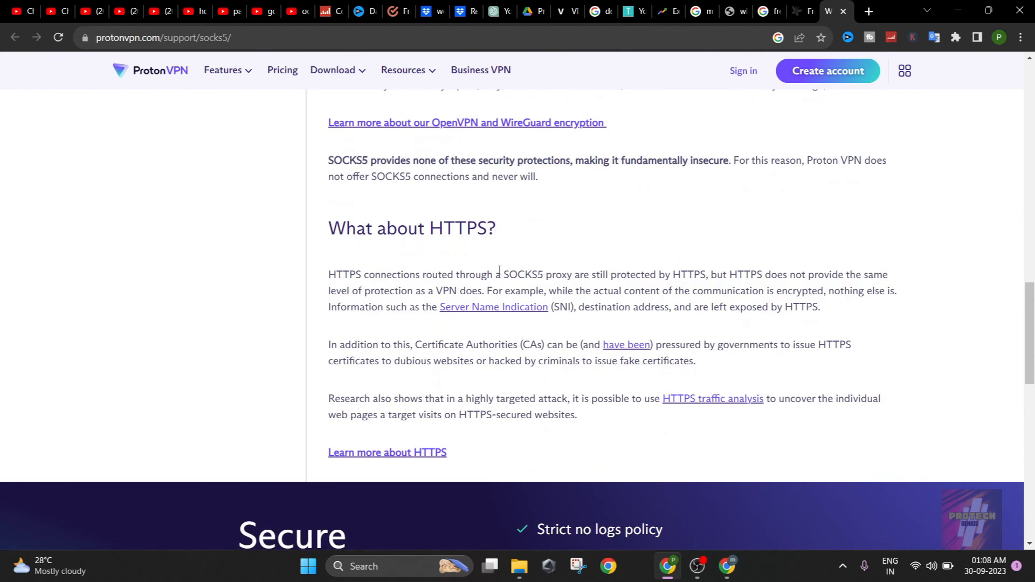
{"action": "mouse_move", "coordinate": [740, 305]}
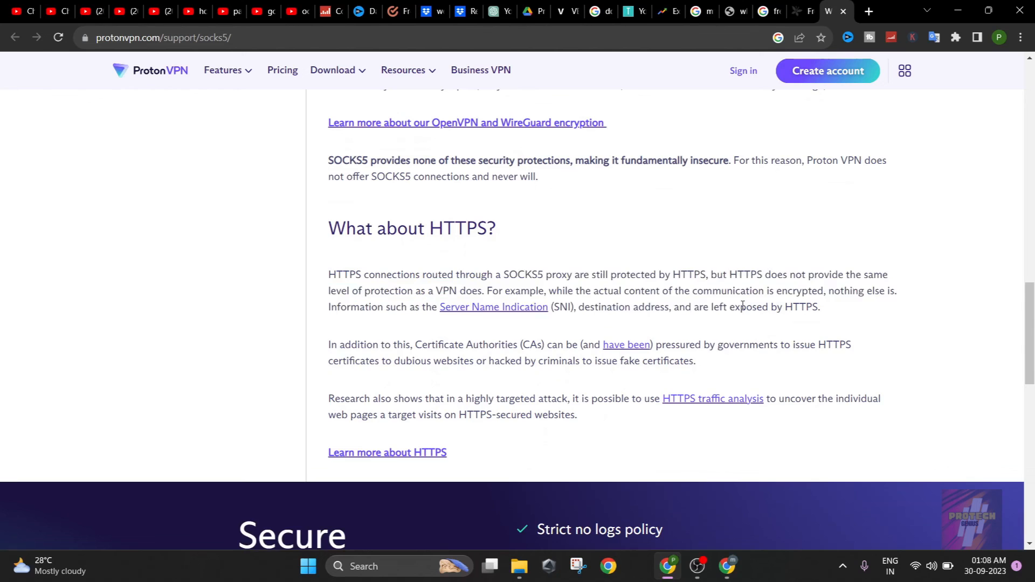
{"action": "scroll", "scroll_direction": "up", "scroll_amount": 3}
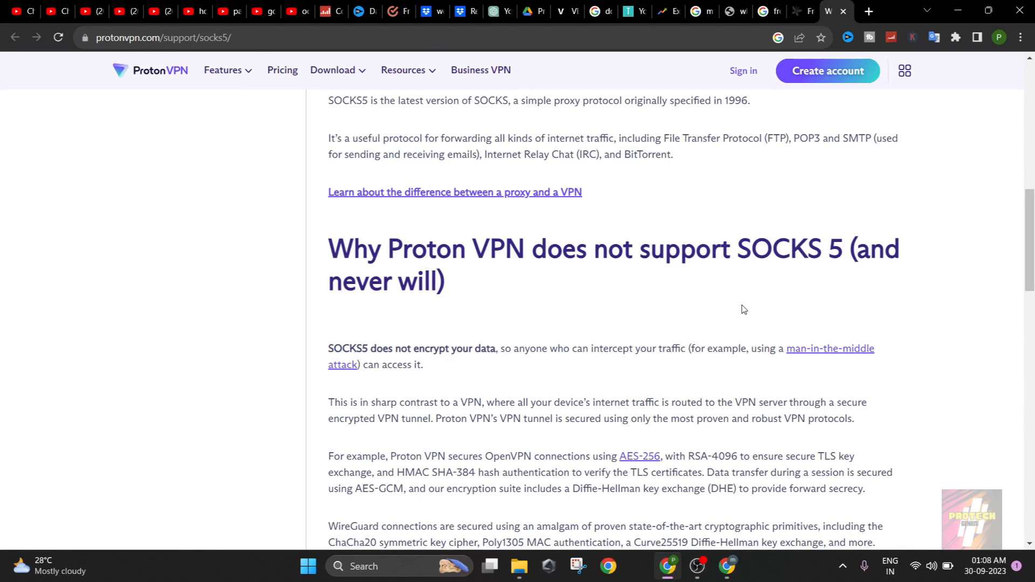
{"action": "mouse_move", "coordinate": [763, 429]}
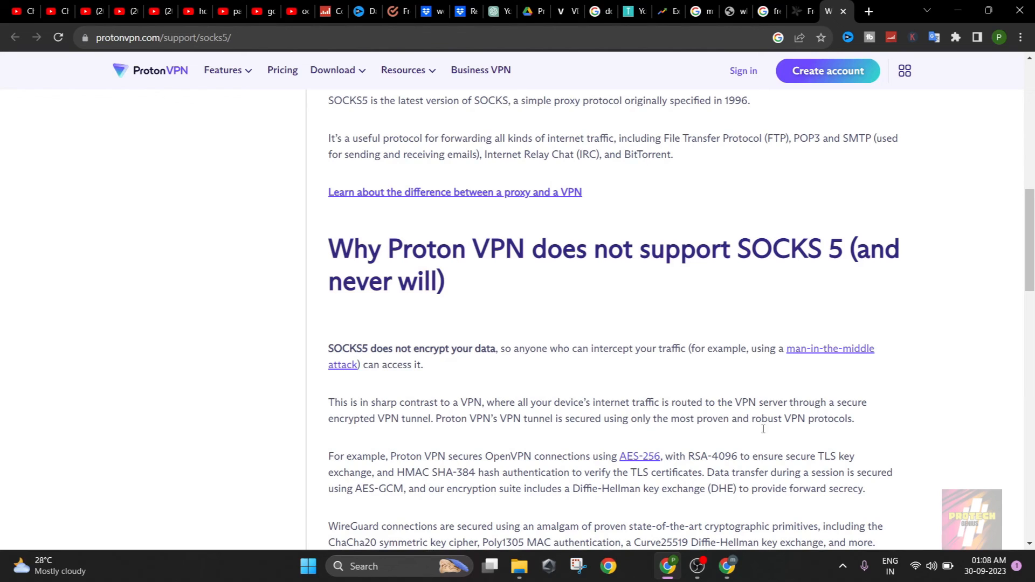
{"action": "mouse_move", "coordinate": [752, 572]}
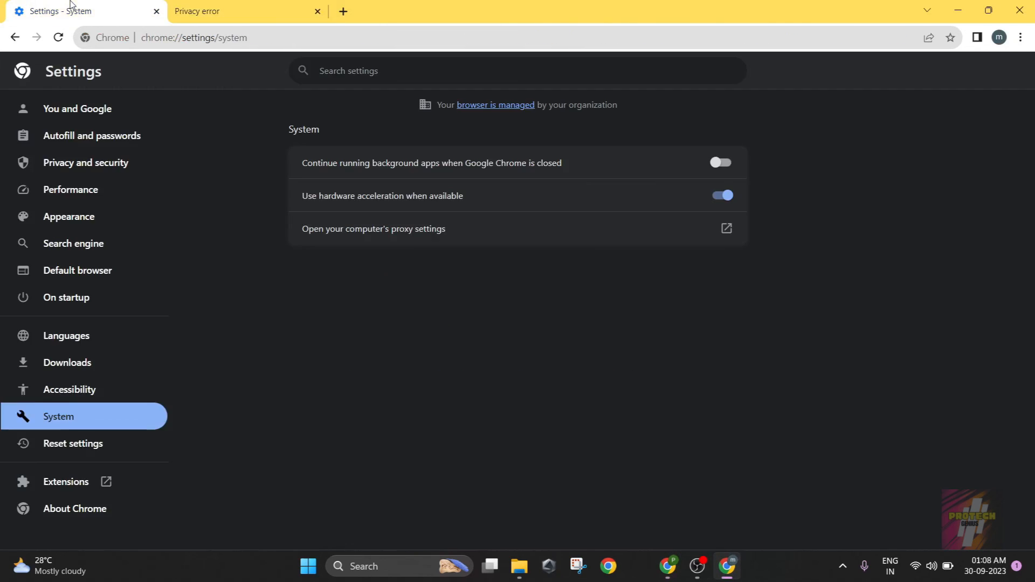
{"action": "mouse_move", "coordinate": [355, 235]}
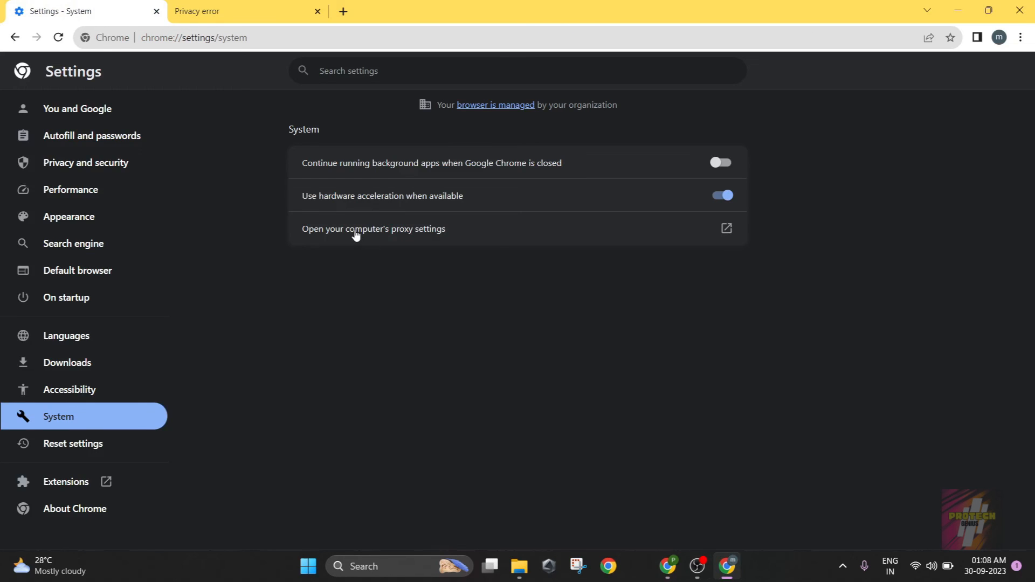